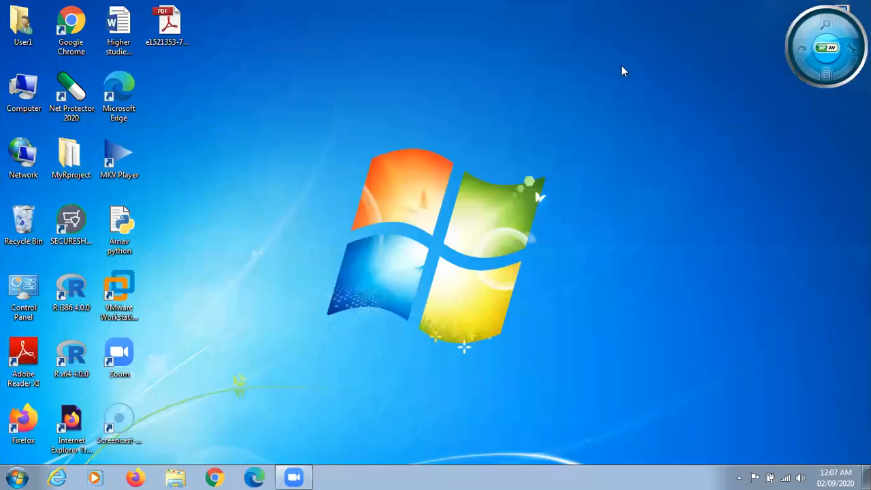
mouse_move(458, 96)
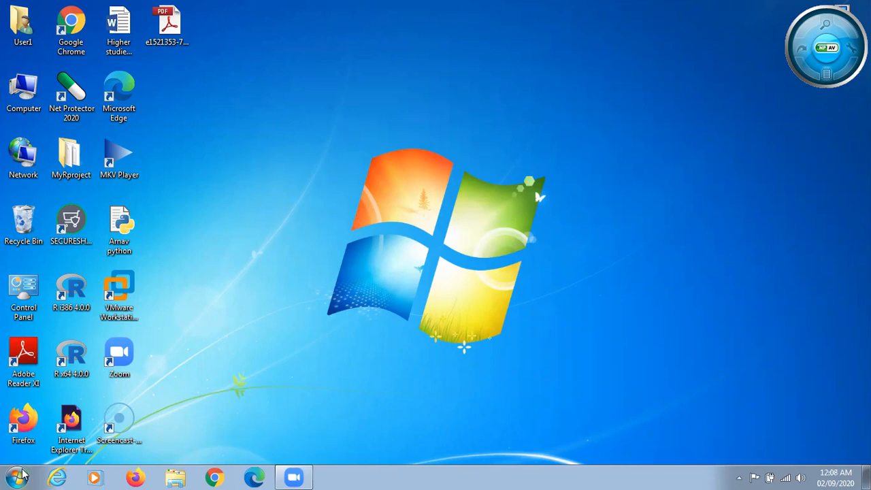
Launch Notepad from Start and type 'class Test' with an opening brace below it.
click(20, 473)
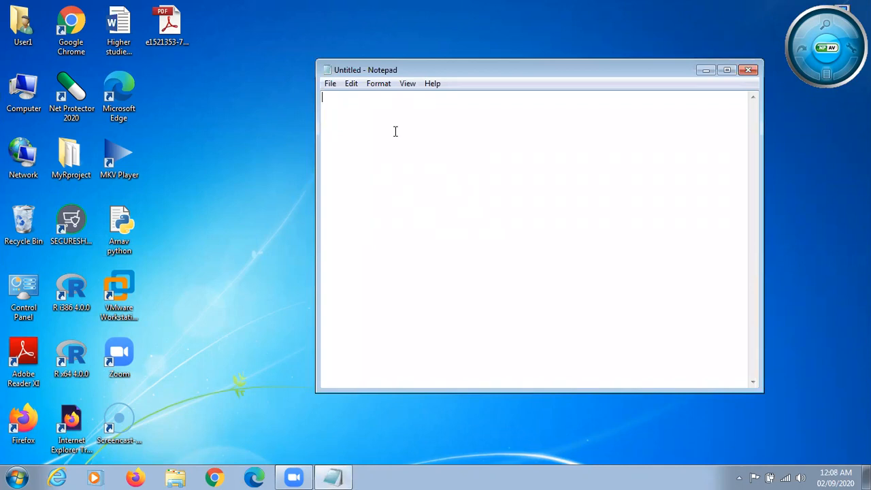
text(clas)
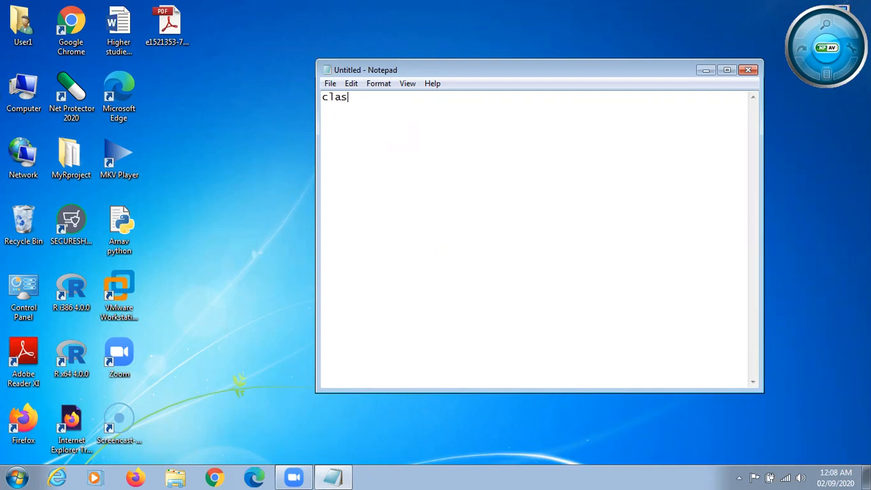
text(s)
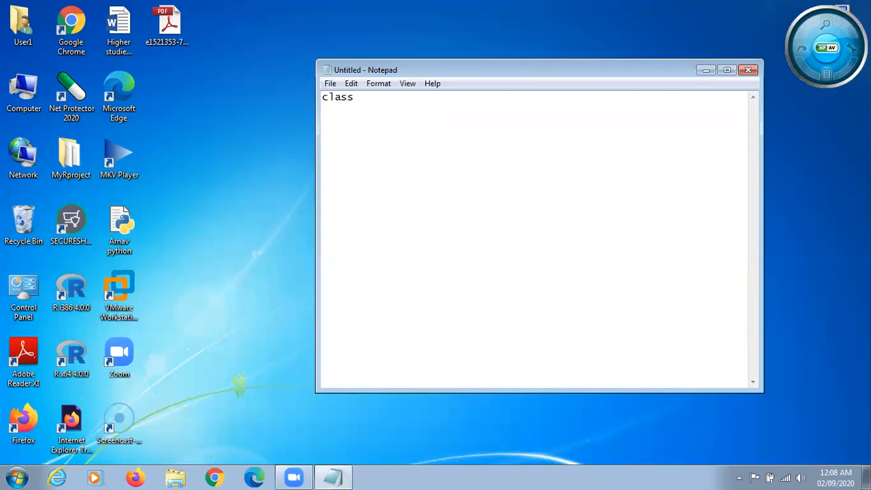
text(T)
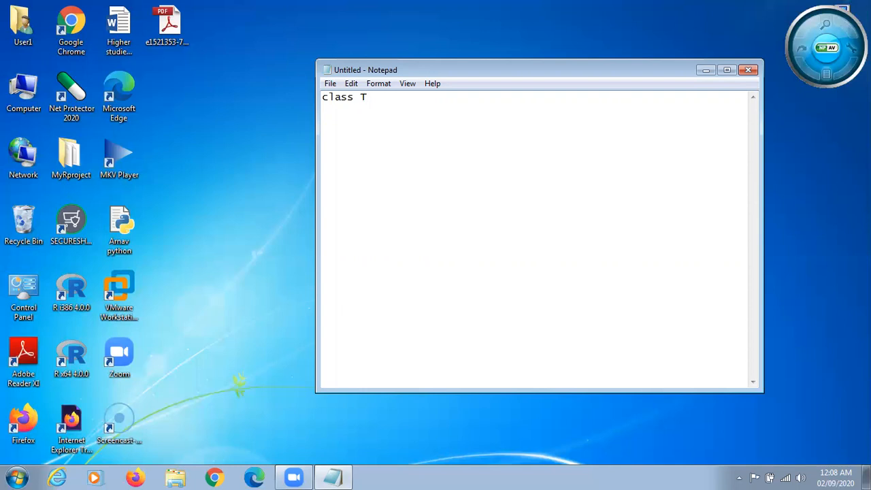
text(est)
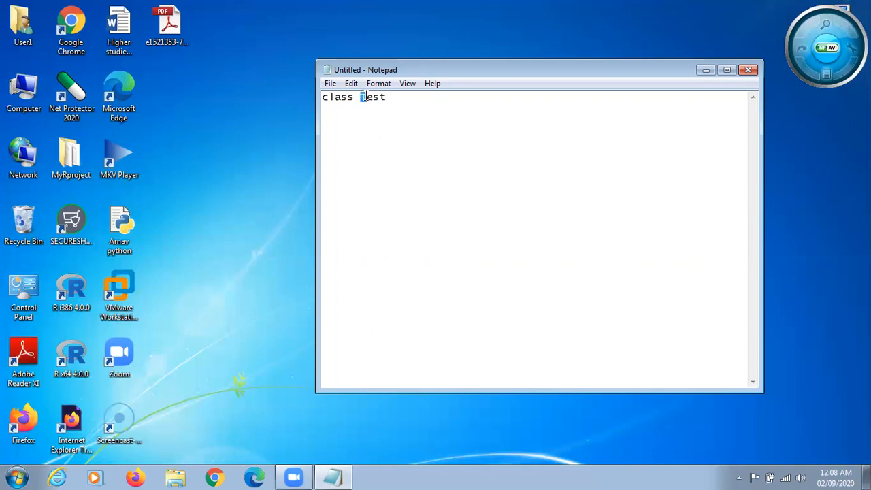
text(Test)
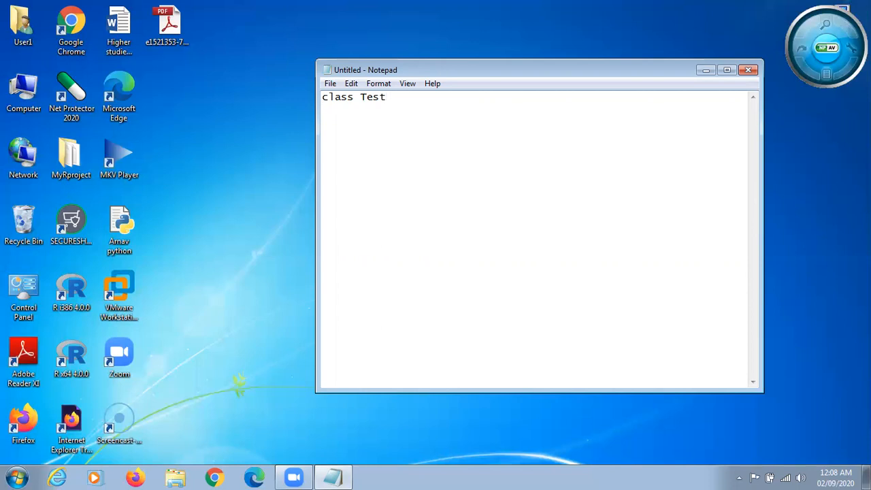
text({)
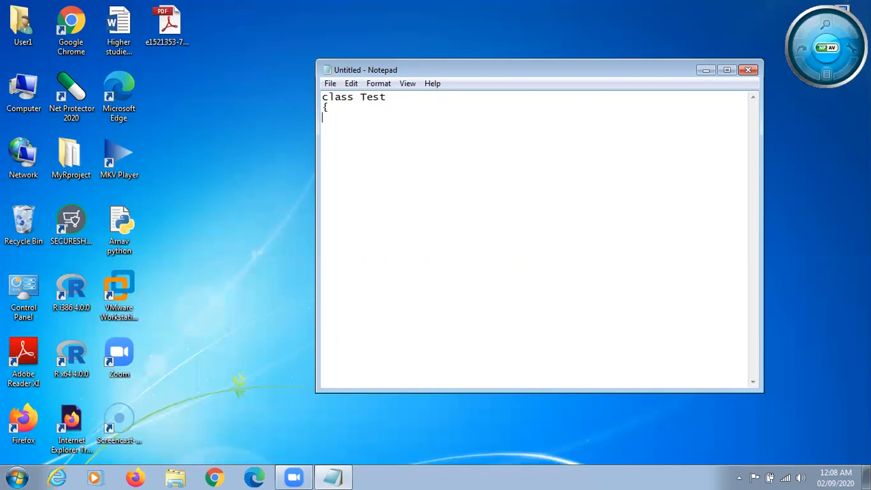
Type 'public static void main(String[] args)' followed by an opening brace on the next line.
text(publ)
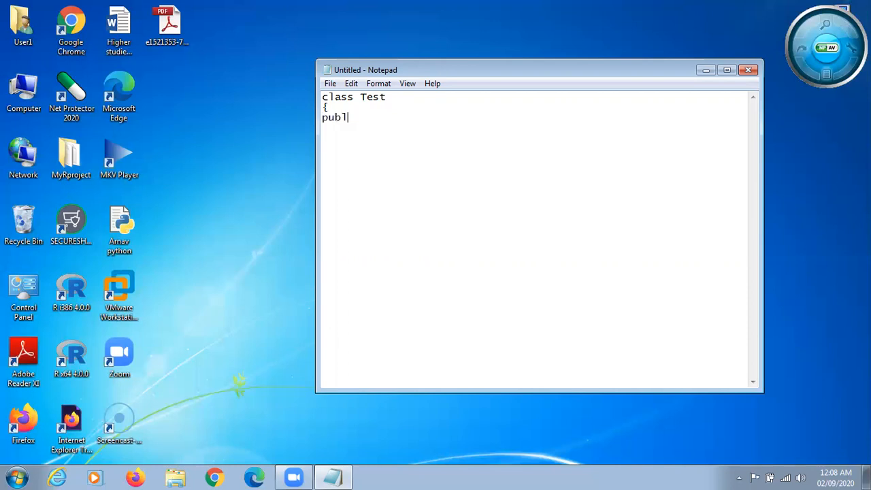
text(ic st)
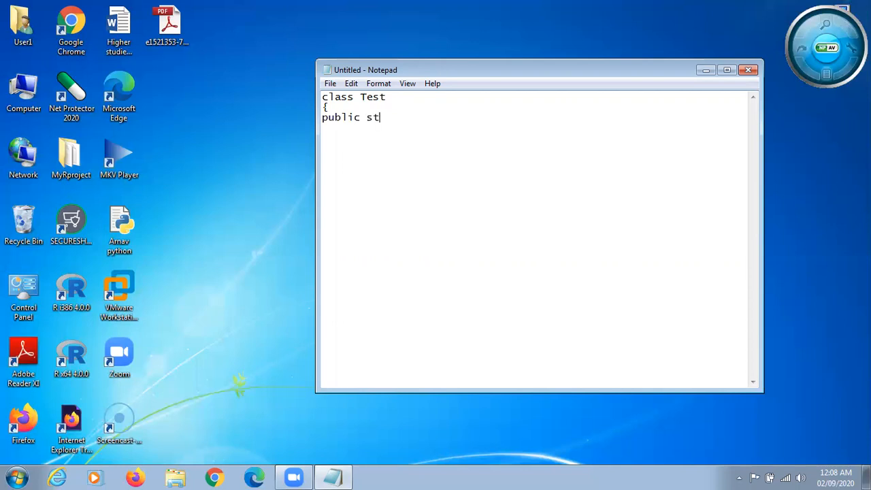
text(atic)
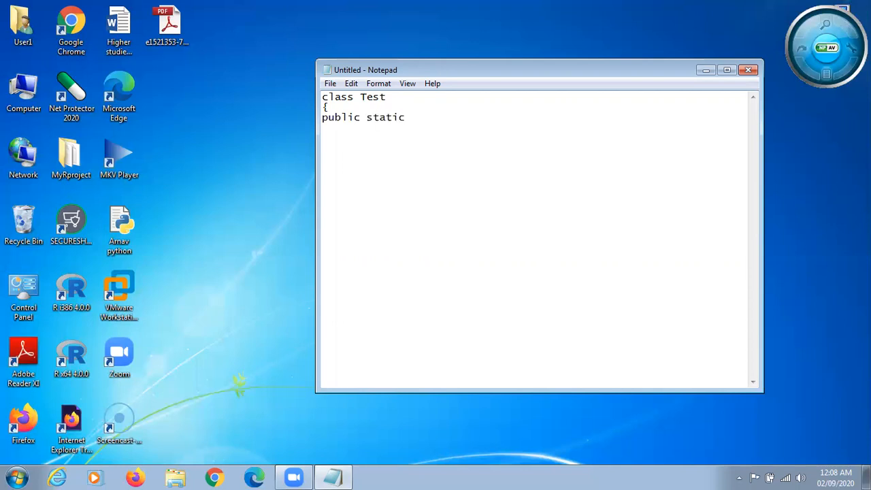
text(void ma)
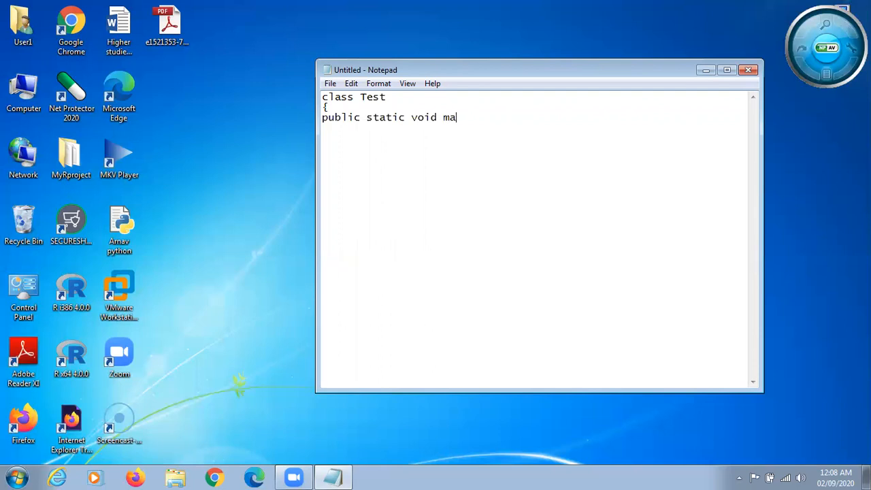
text(in)
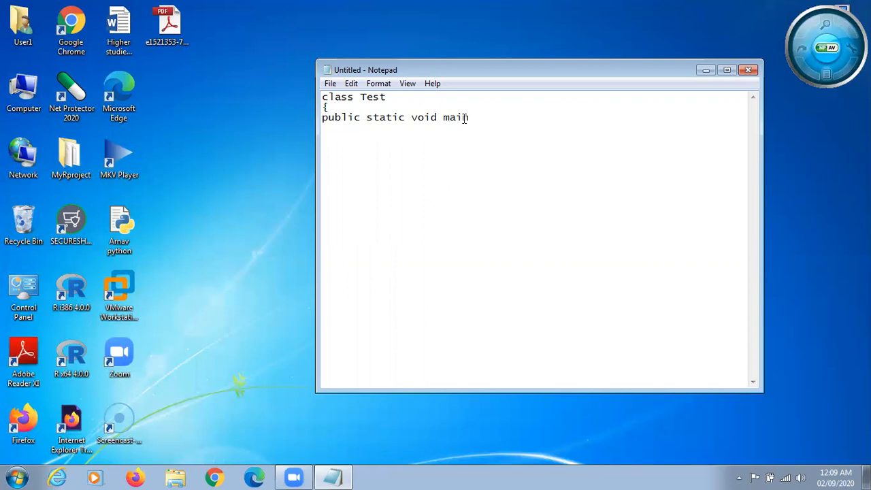
text(()
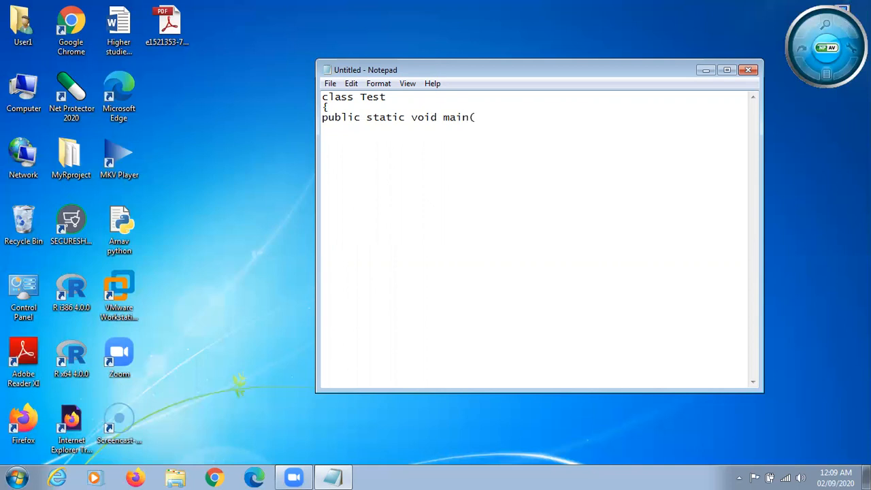
text(Strin)
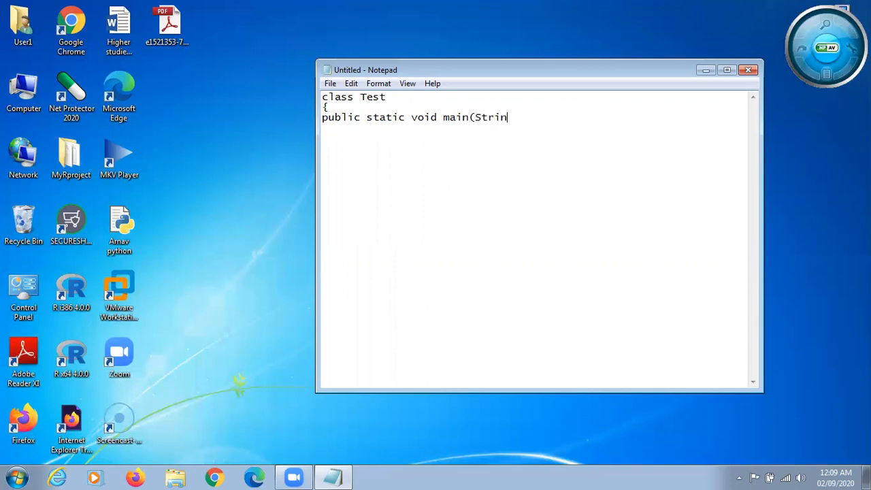
text(g[])
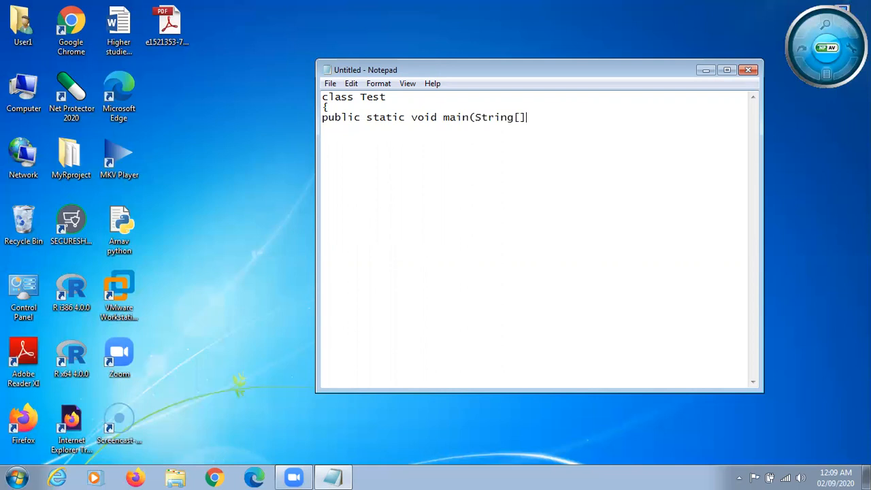
text(arg)
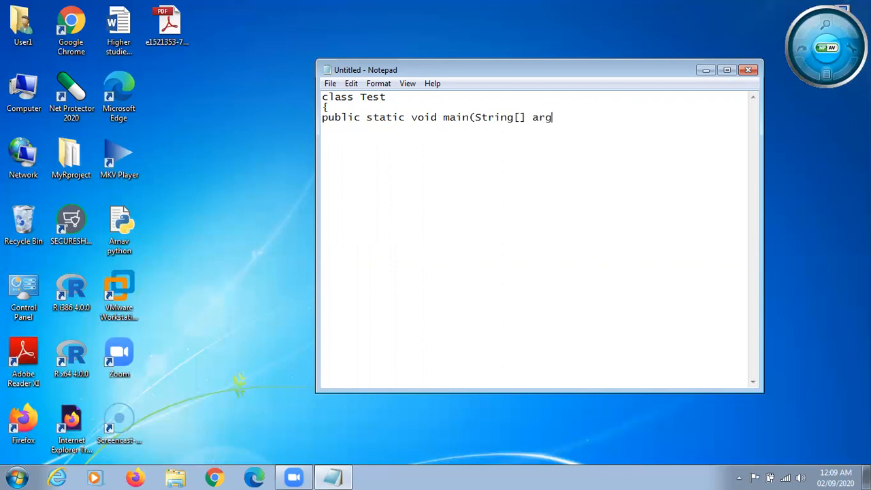
text(s)
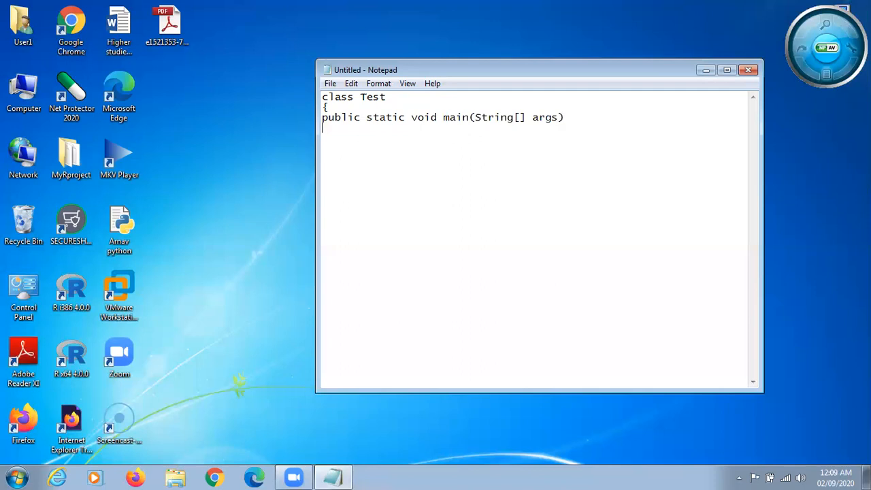
text({)
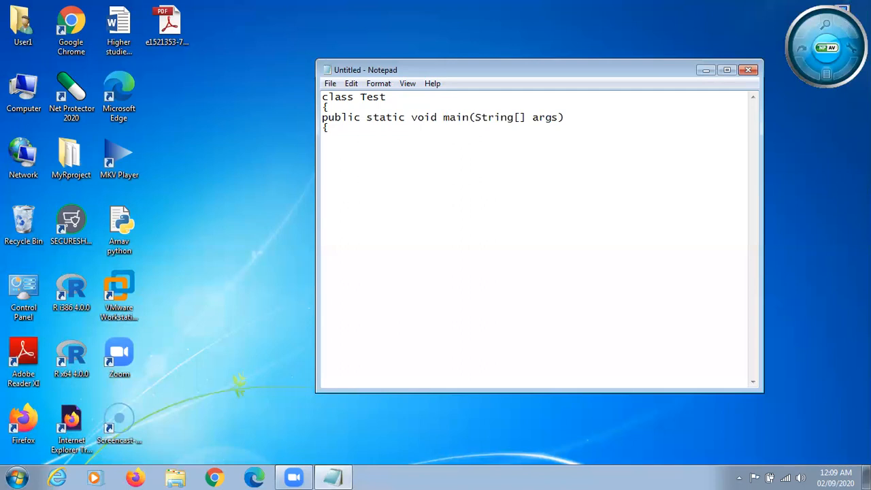
Add System.out.println("Hello World"); then two closing braces for the method and class.
text(Sys)
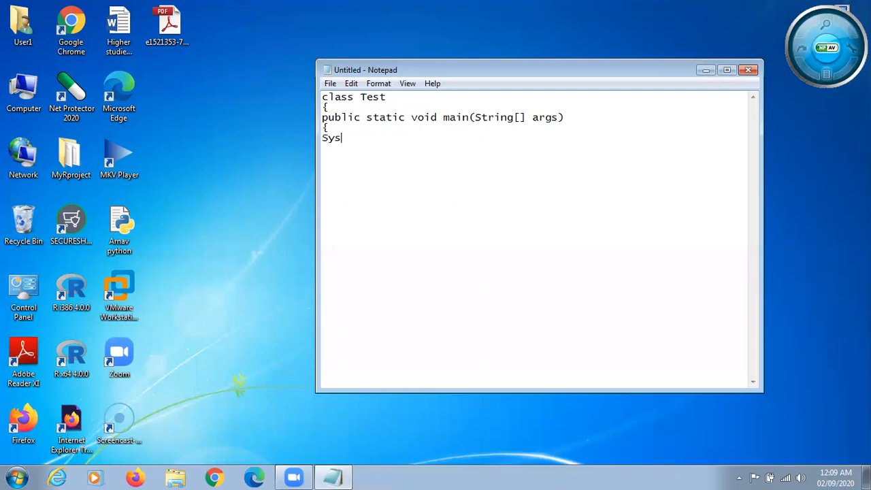
text(tem.)
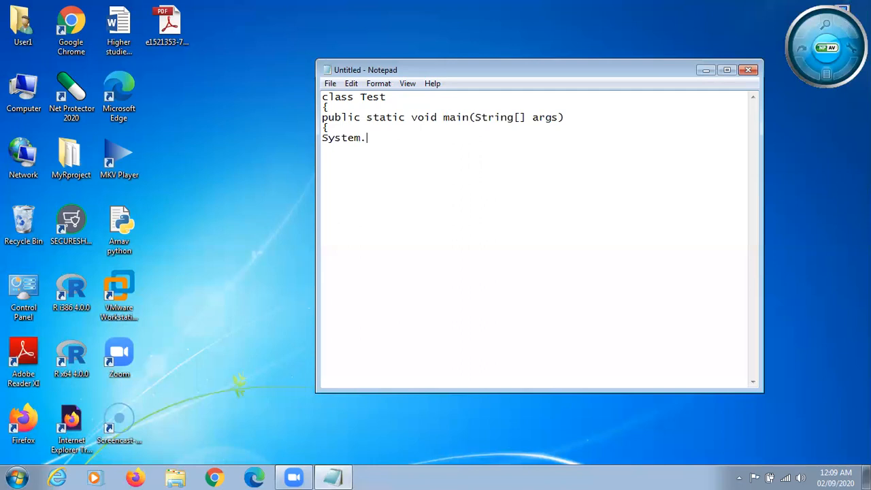
text(out.)
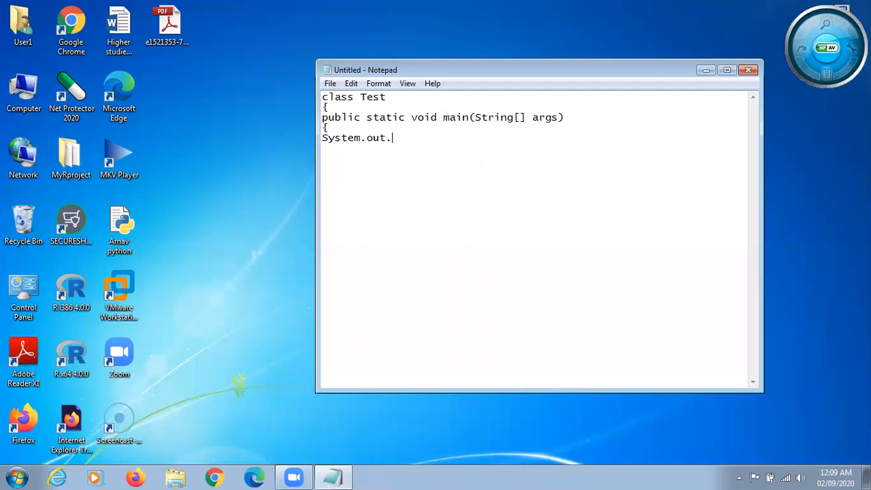
text(println)
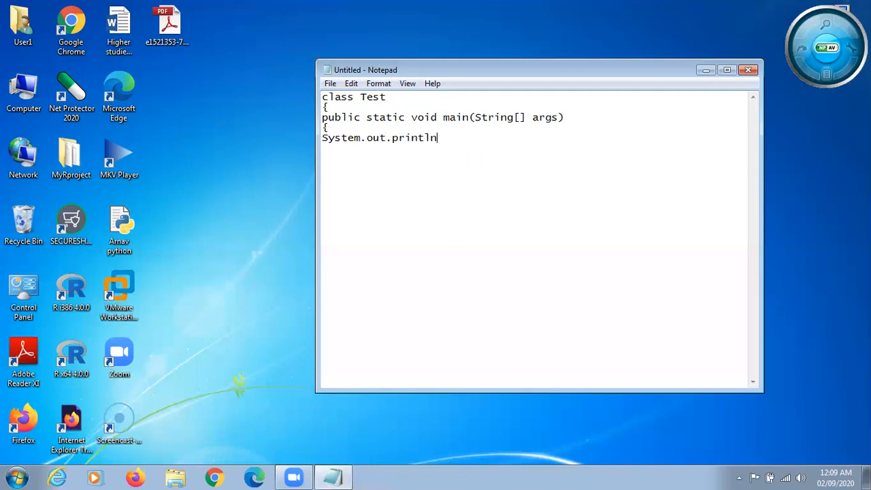
text(()
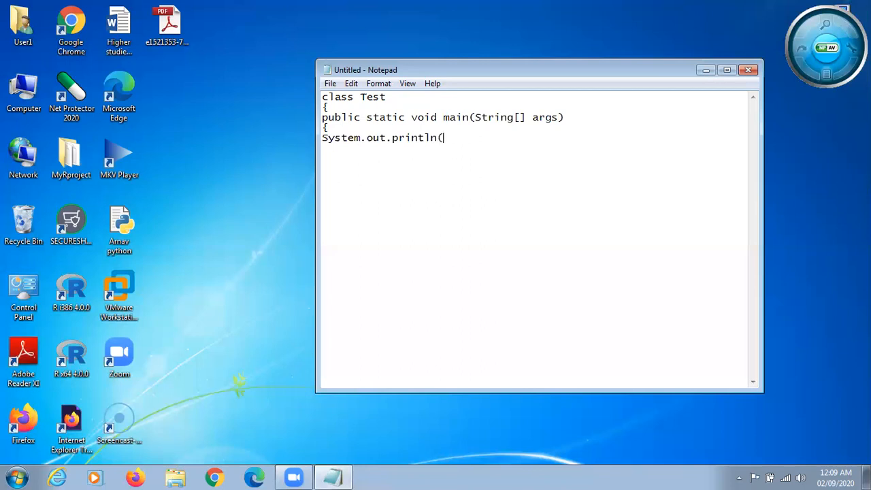
text(")
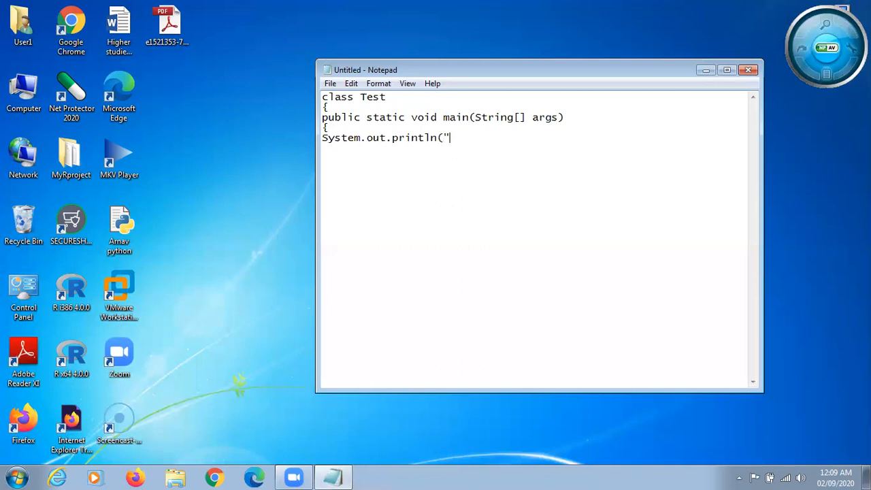
text(He)
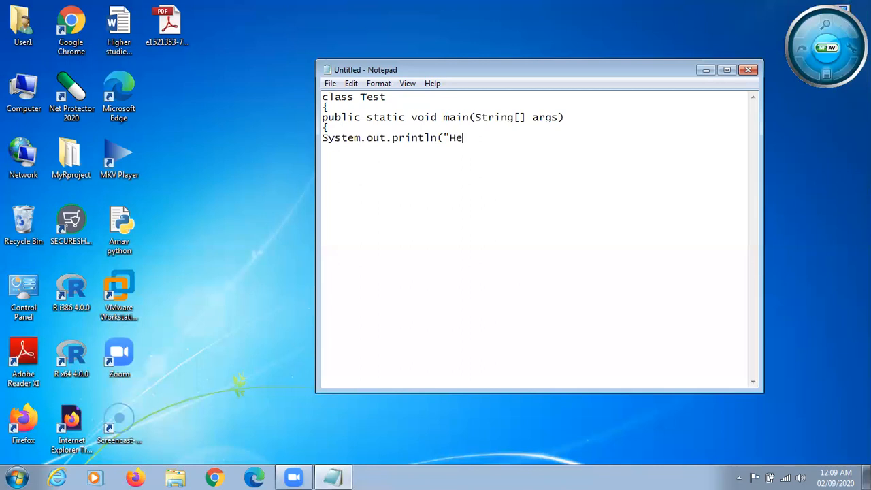
text(llo)
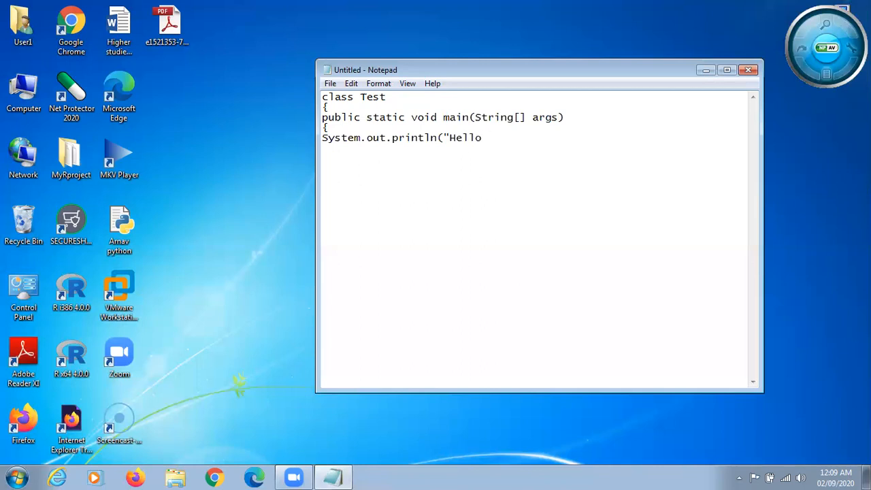
text(World)
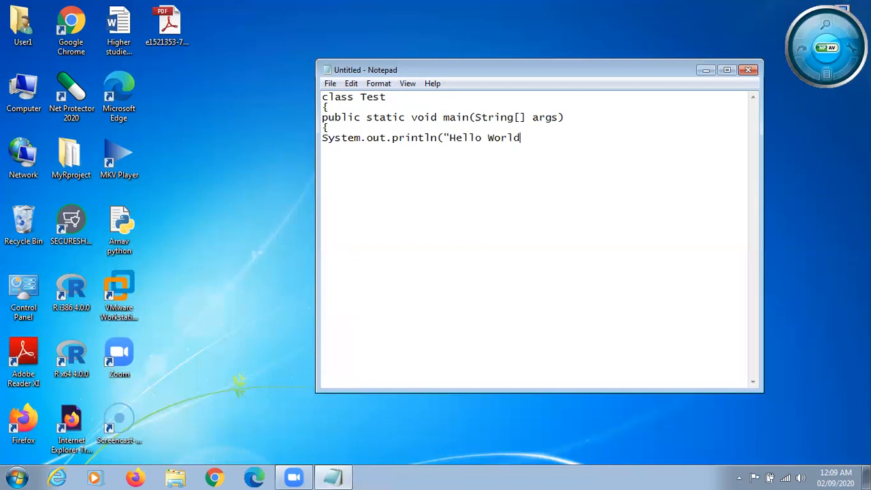
text(")
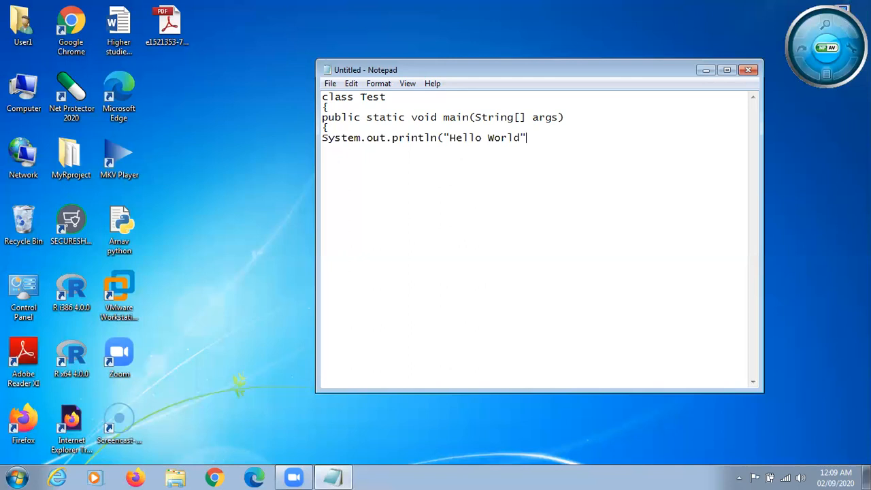
text();)
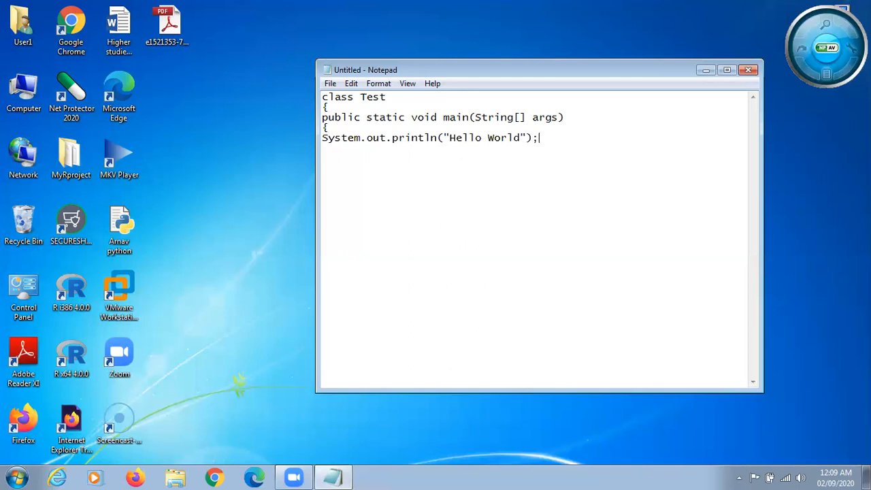
mouse_move(334, 137)
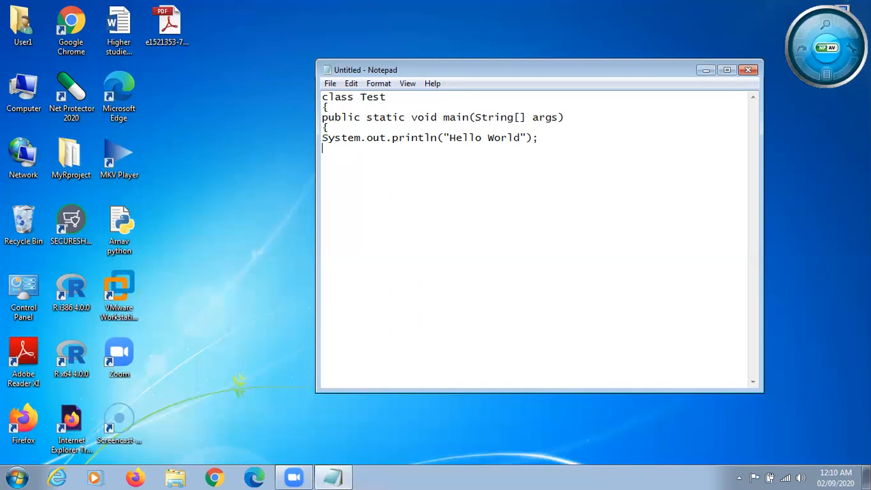
text(})
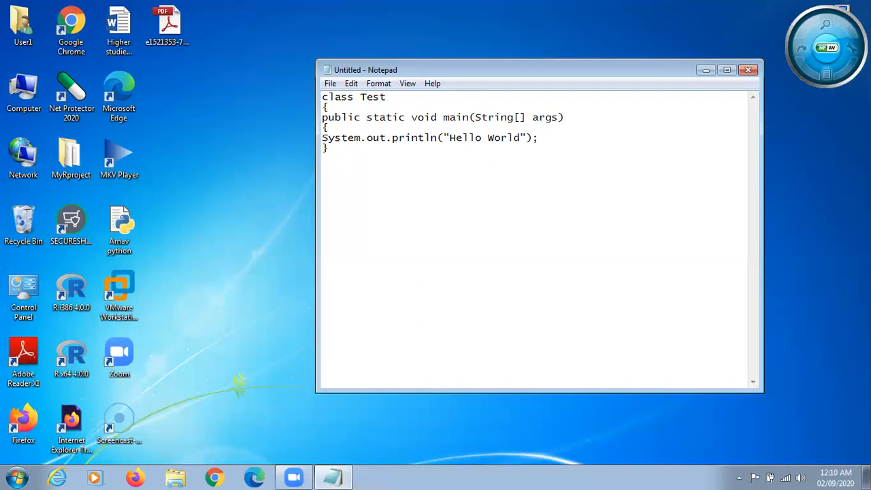
text(})
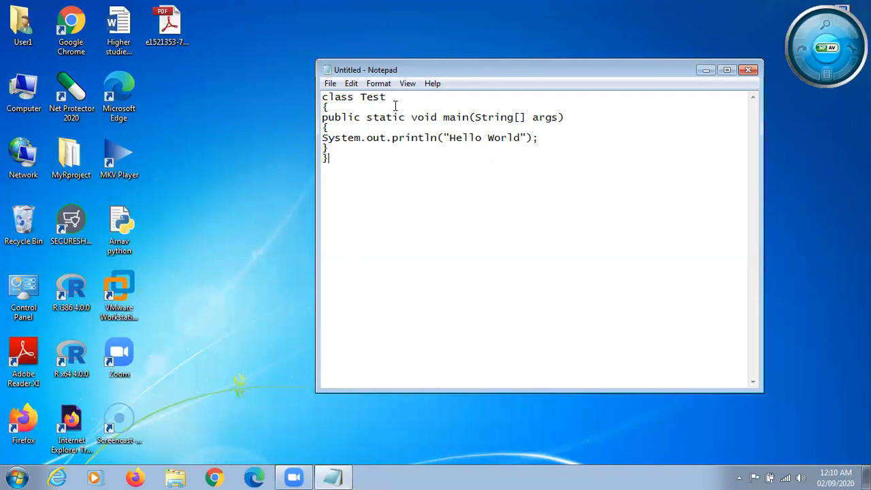
mouse_move(188, 120)
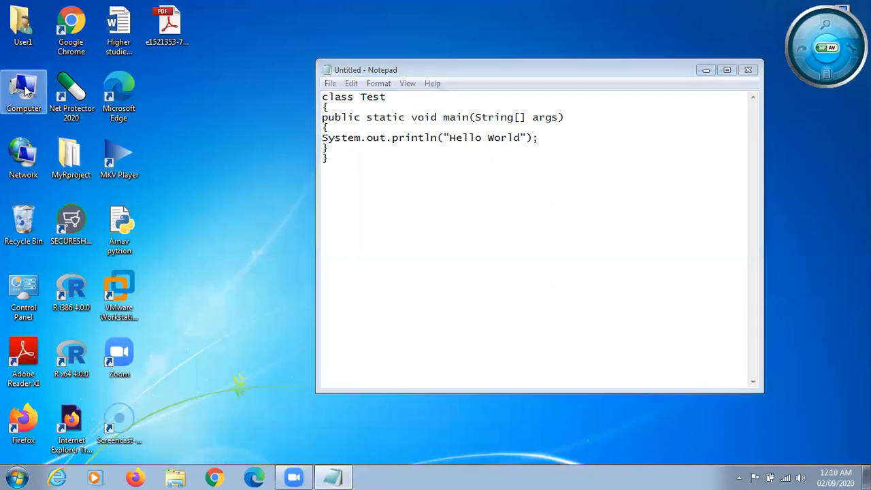
Open Local Disk (D:) from Computer and make a new folder named 'Java Programs'.
double_click(24, 90)
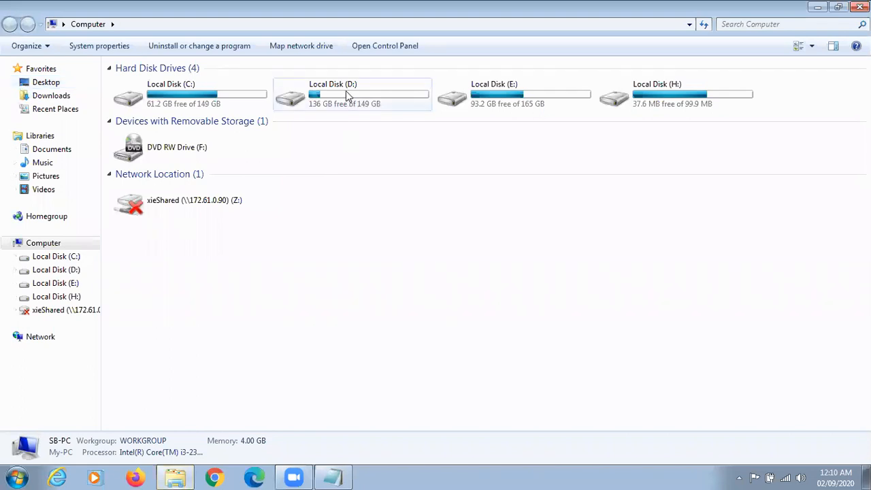
double_click(350, 93)
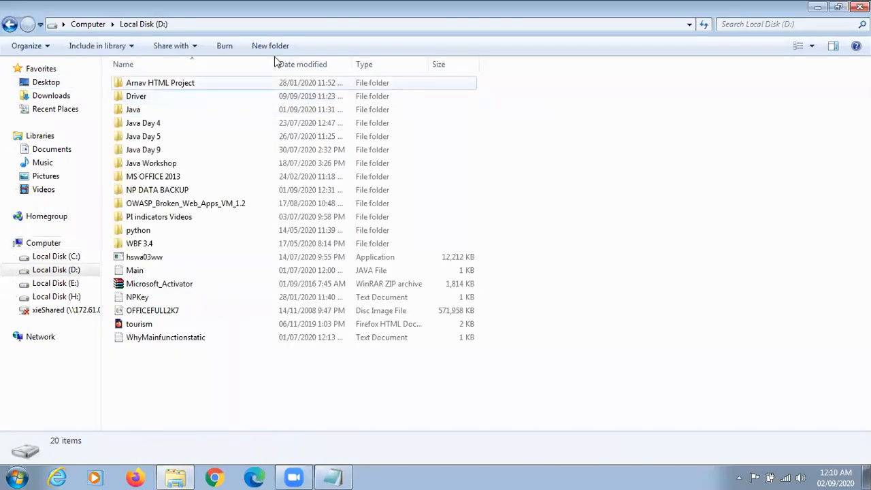
mouse_move(270, 46)
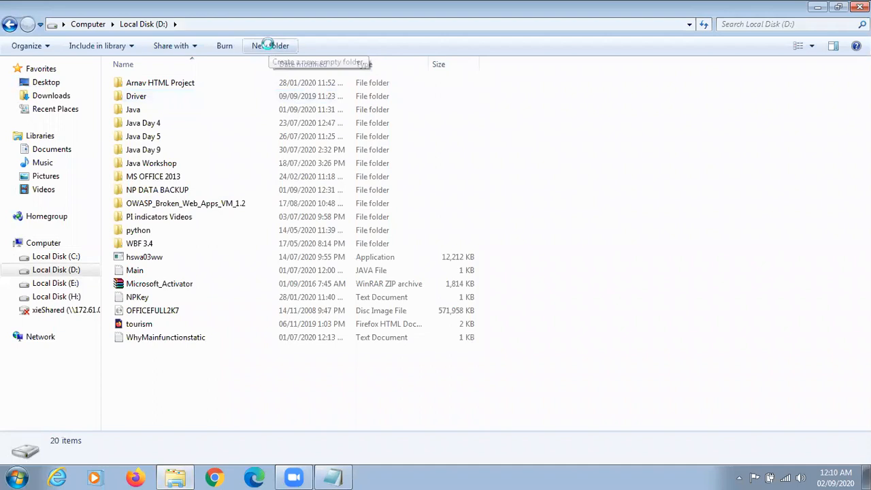
click(270, 46)
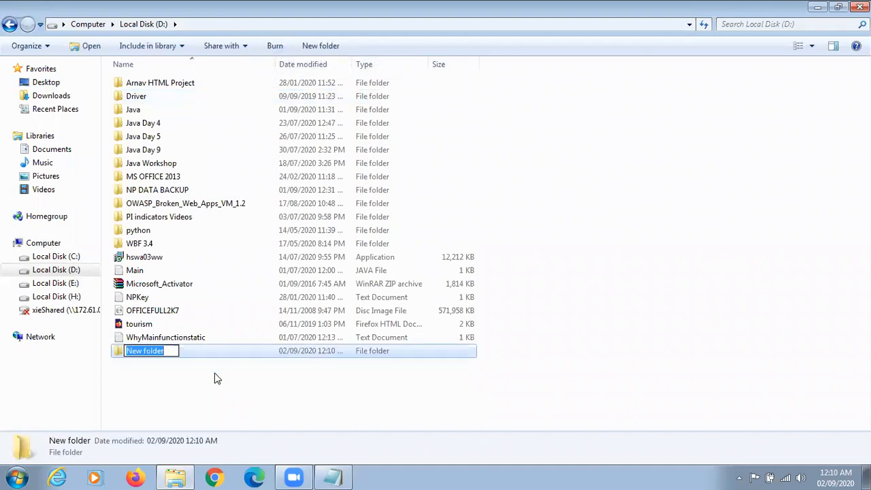
text(Java Program)
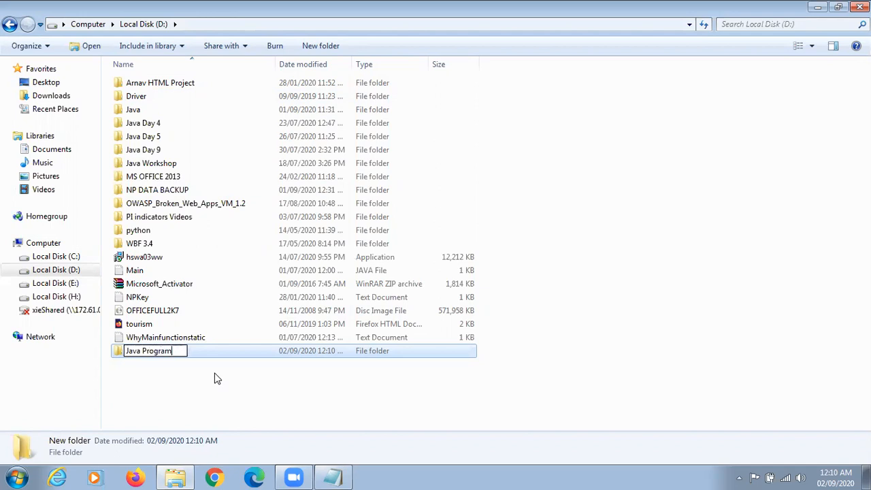
text(s)
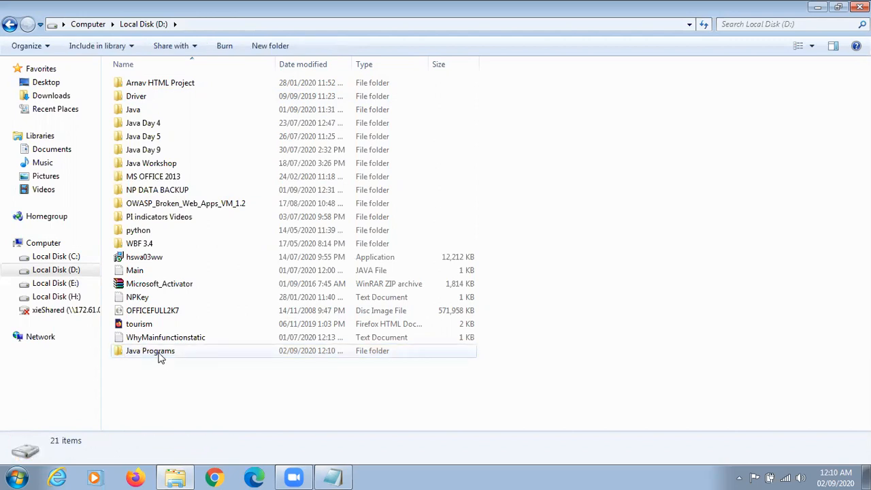
mouse_move(159, 358)
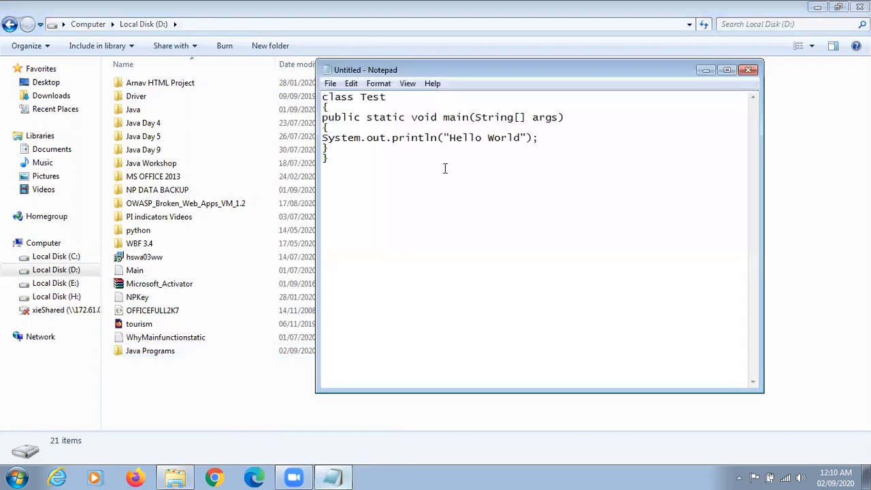
mouse_move(369, 241)
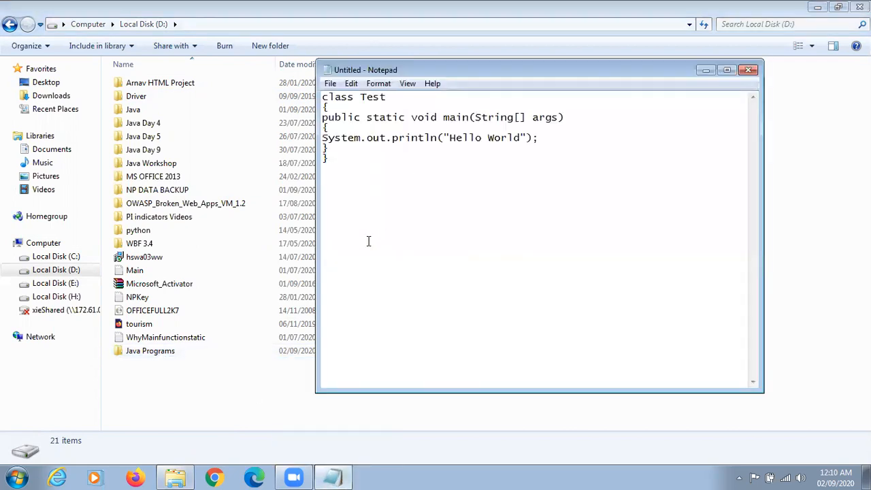
Save the Notepad code as Test.java in D:\Java Programs.
click(330, 83)
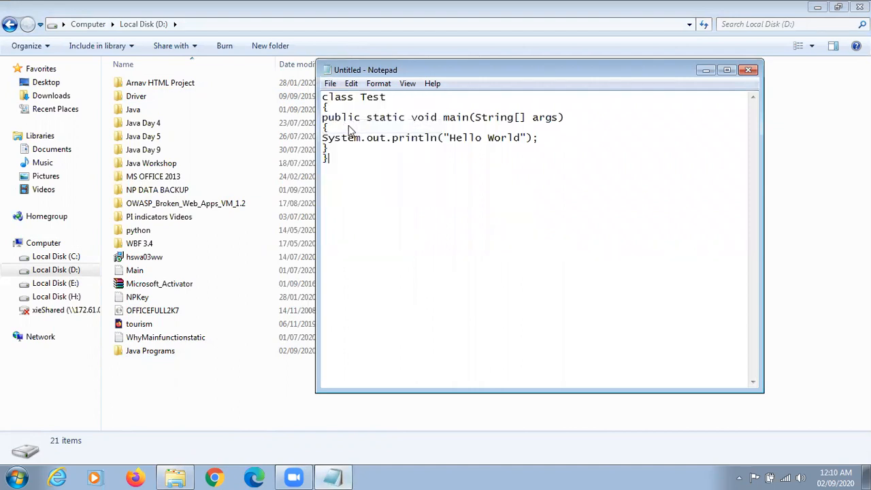
key(ctrl+s)
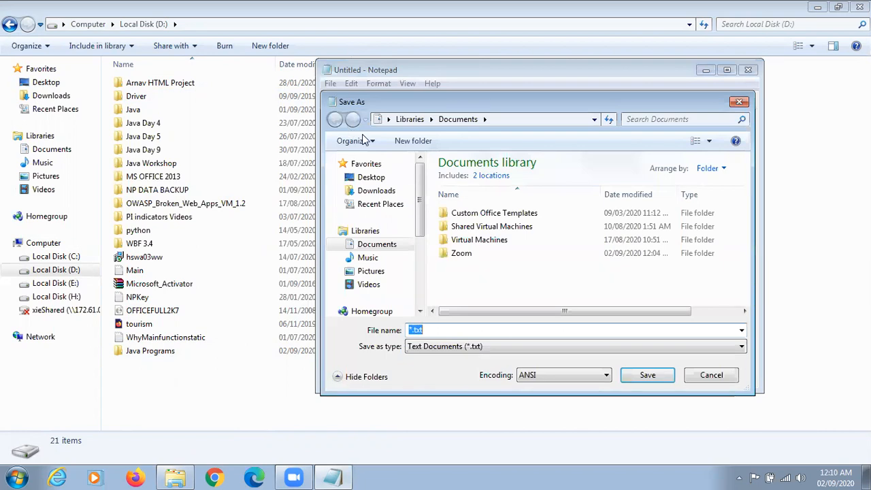
scroll(down, 3)
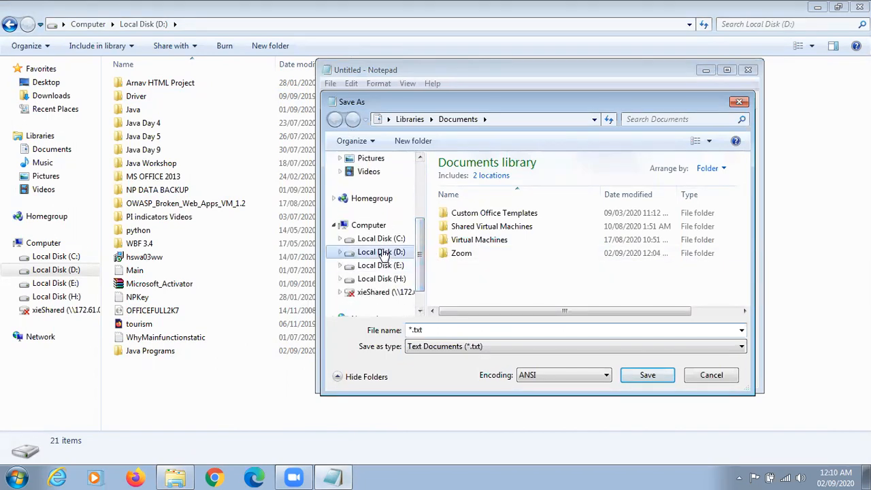
double_click(380, 252)
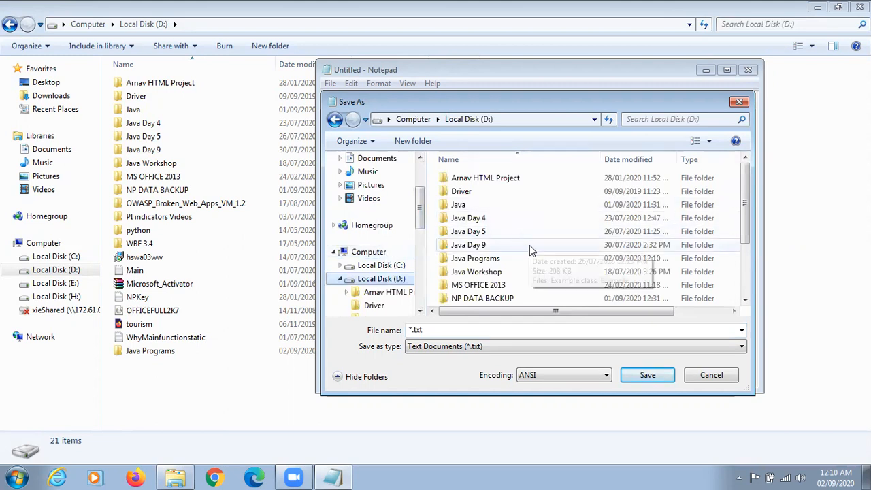
double_click(476, 258)
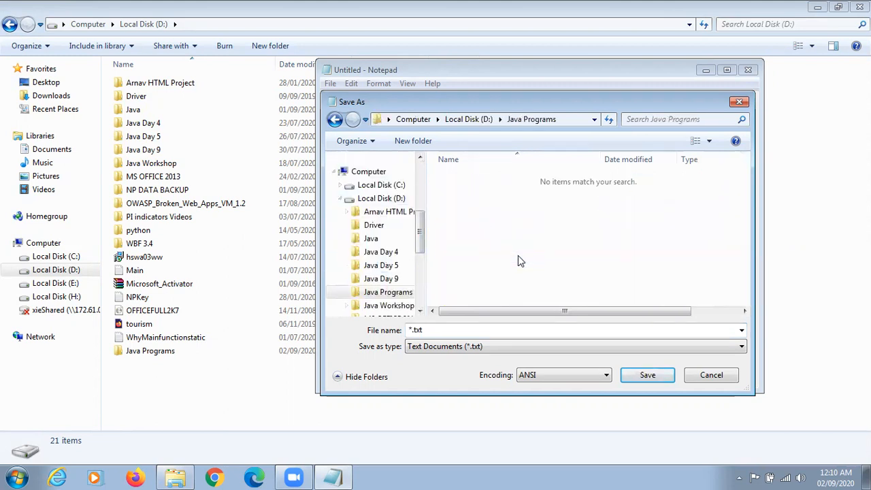
click(426, 330)
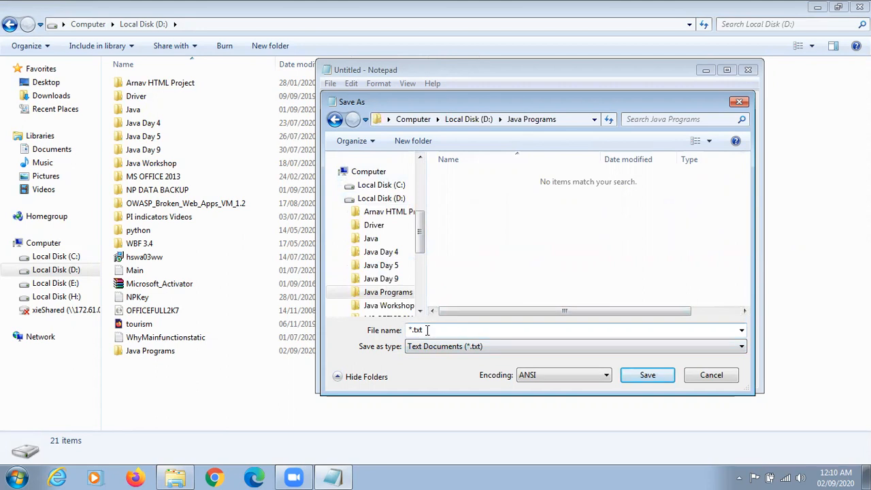
double_click(416, 330)
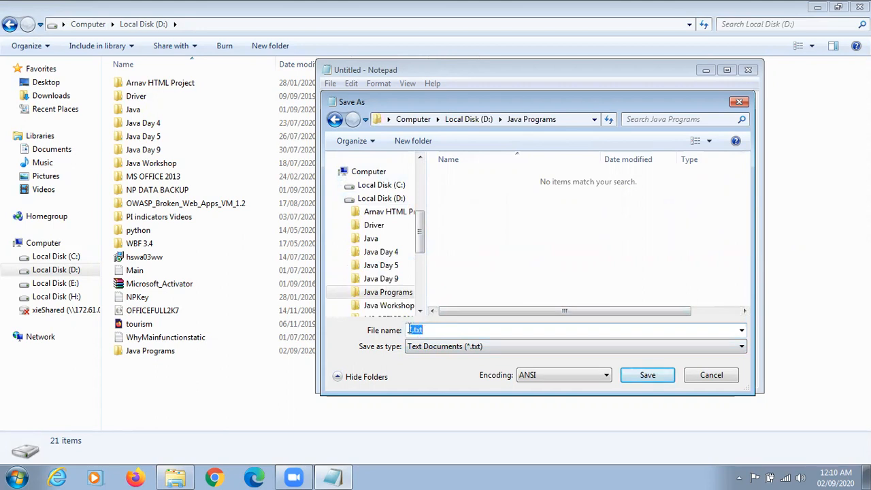
text(Test)
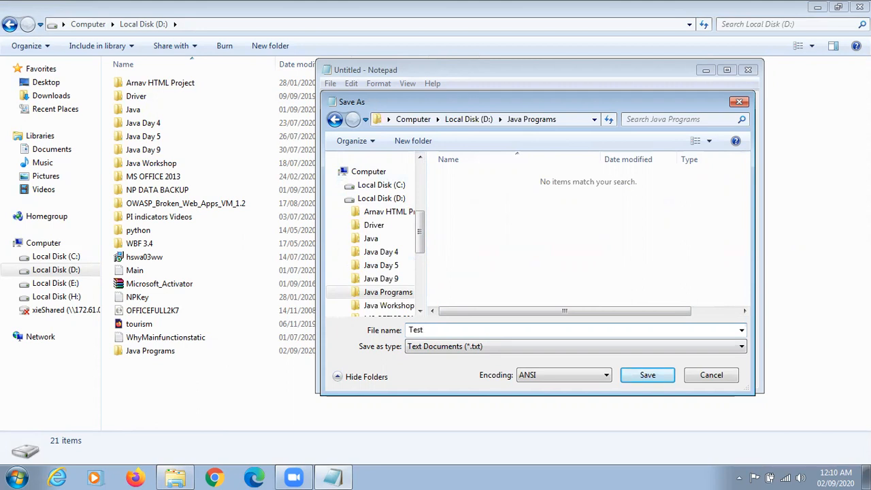
text(.java)
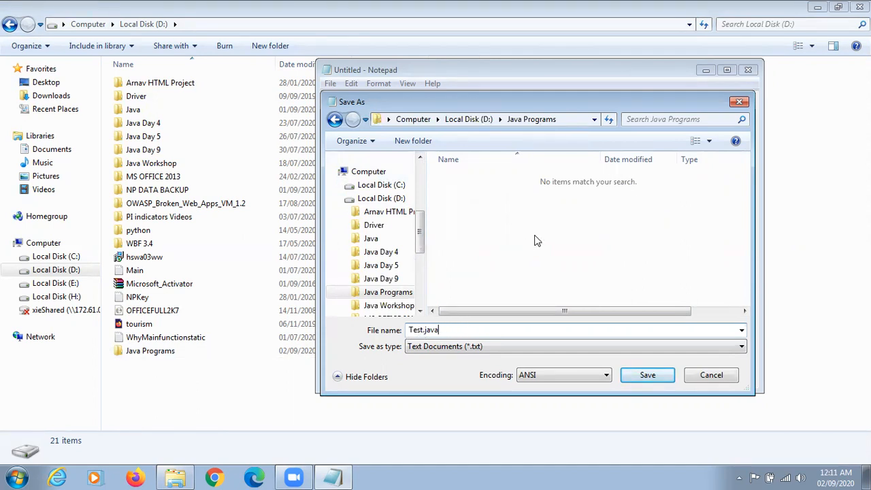
mouse_move(411, 330)
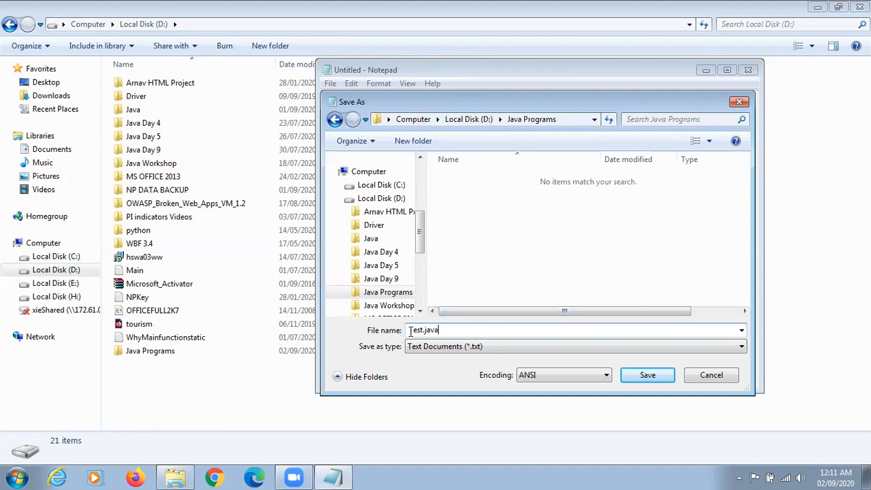
click(445, 330)
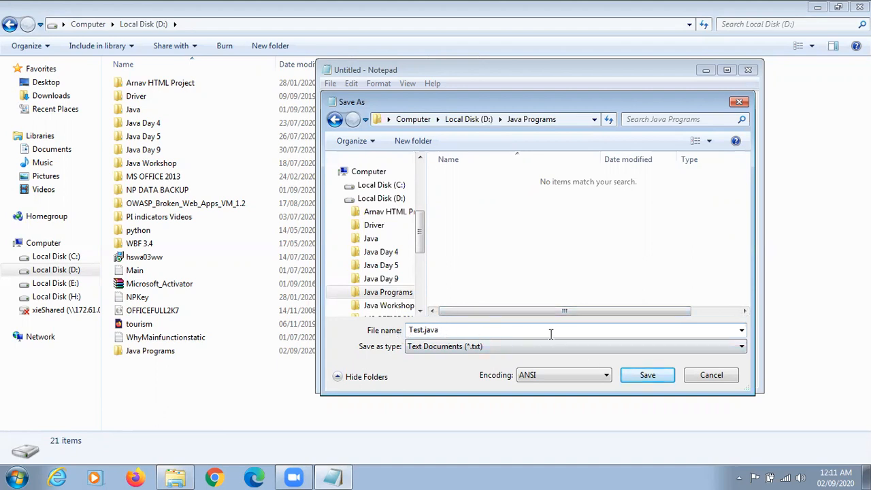
mouse_move(651, 377)
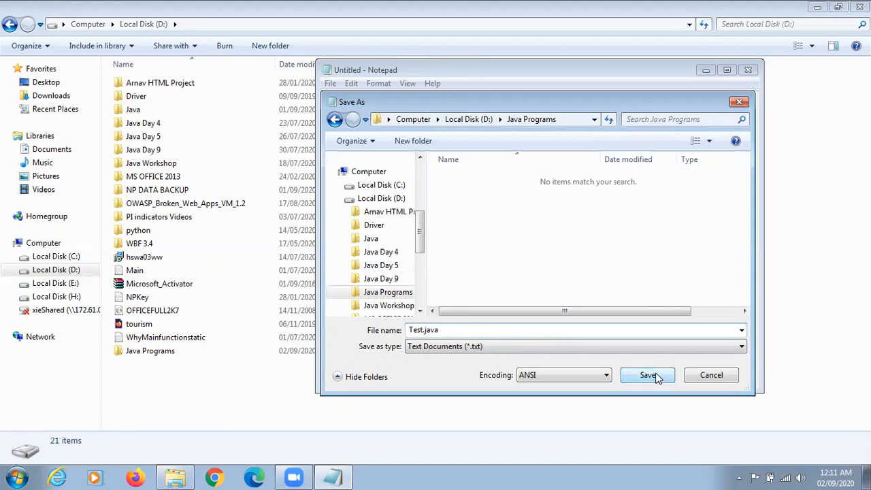
click(647, 375)
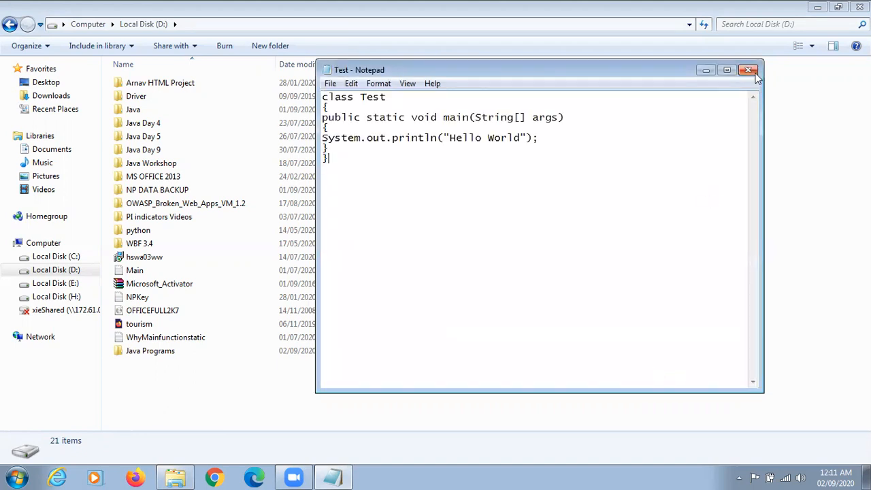
Close Notepad and open the Java Programs folder to confirm Test.java is there.
click(745, 69)
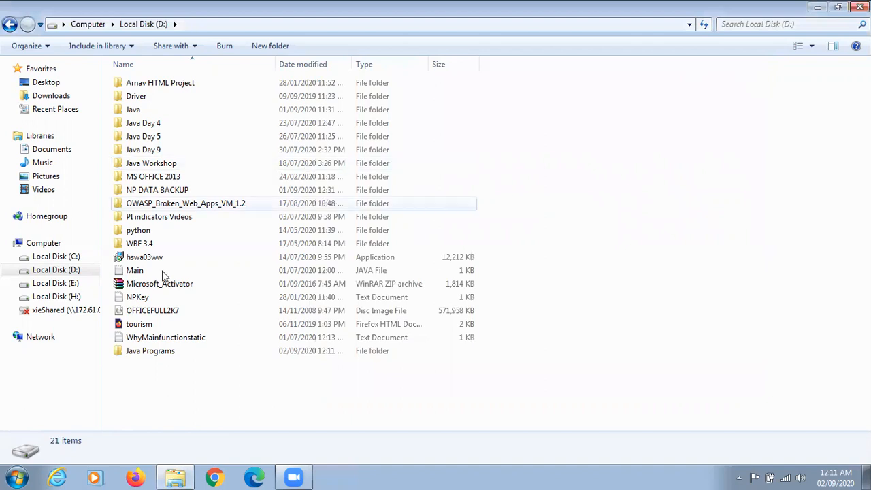
click(150, 350)
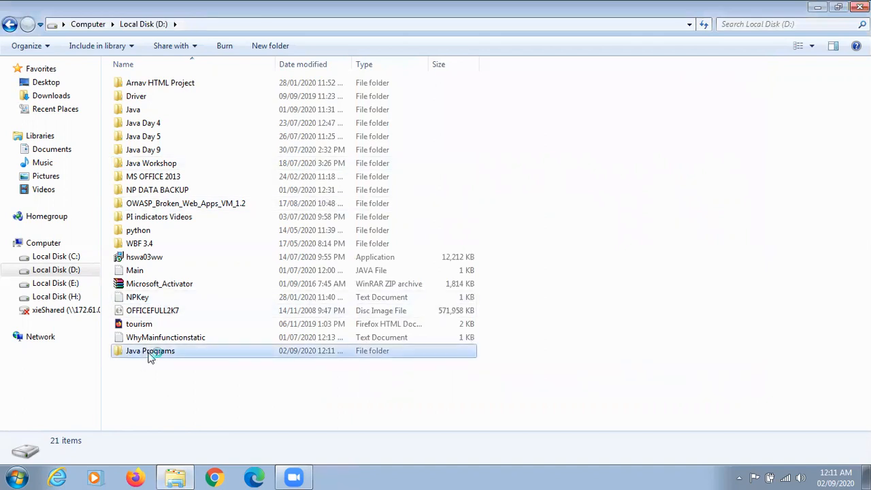
double_click(150, 351)
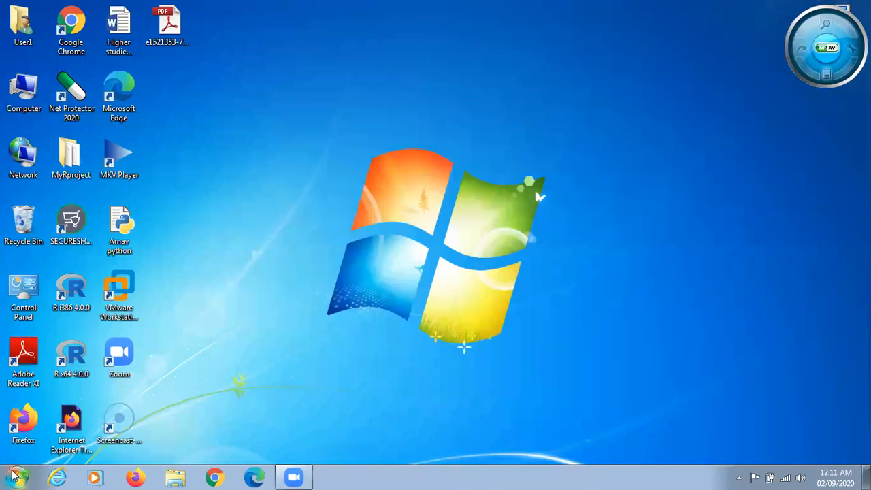
Launch cmd from the Start search and switch the prompt to drive D:.
click(15, 471)
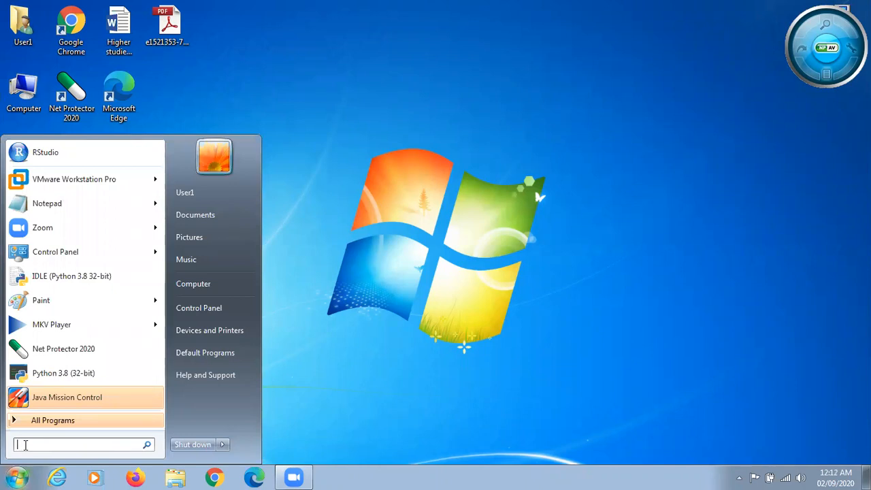
text(cmd)
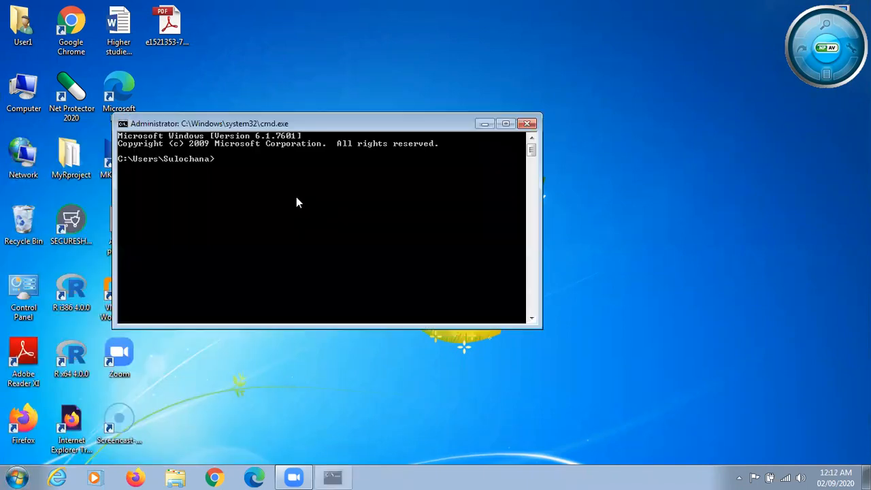
mouse_move(227, 165)
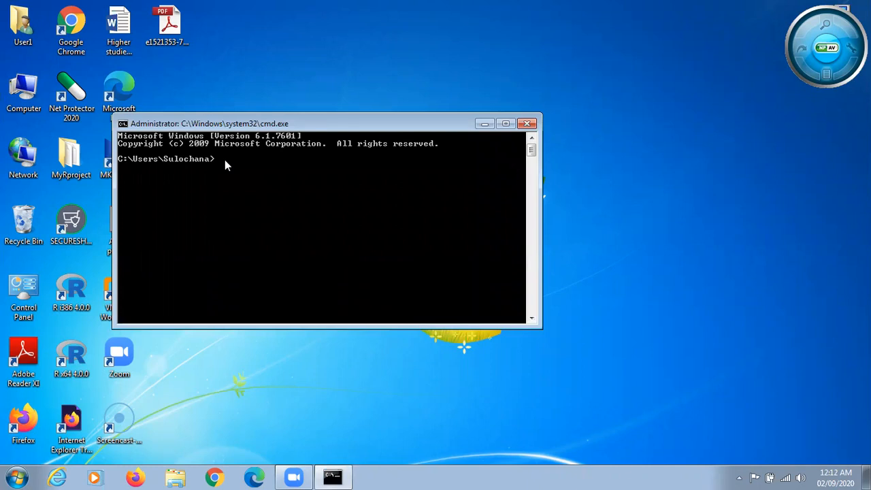
text(d:)
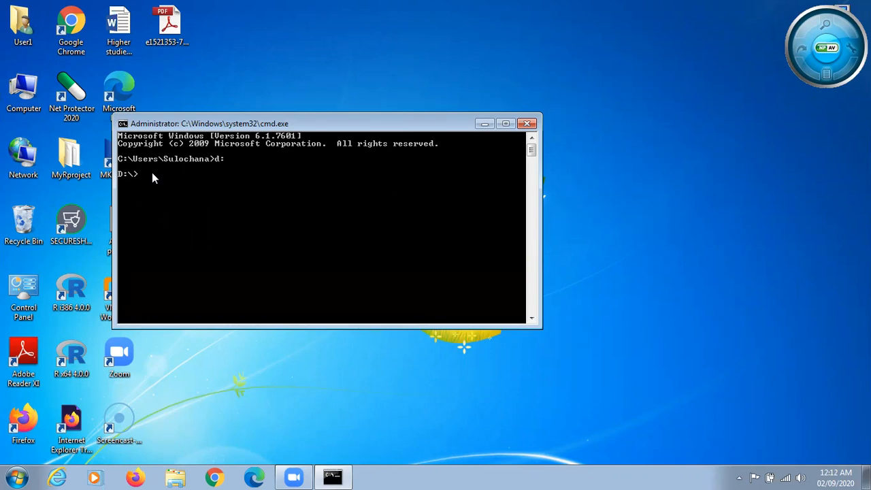
Change directory to Java Programs and list it with dir, showing Test.java.
text(di)
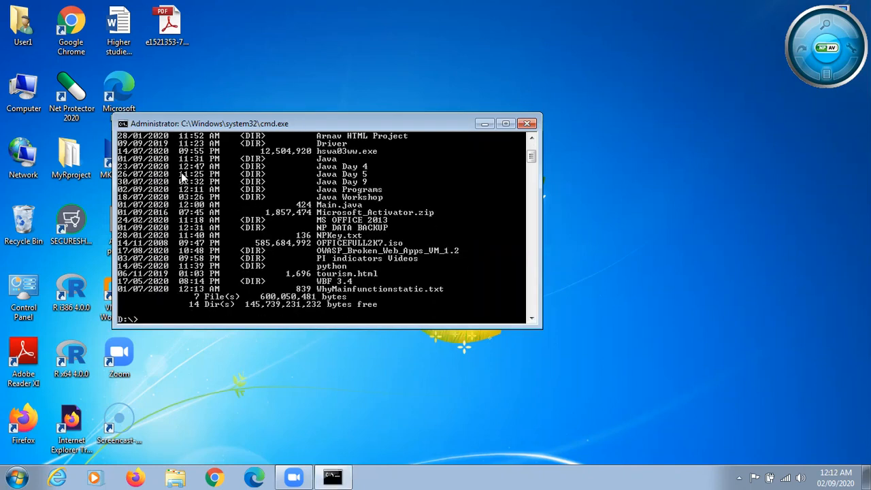
mouse_move(347, 197)
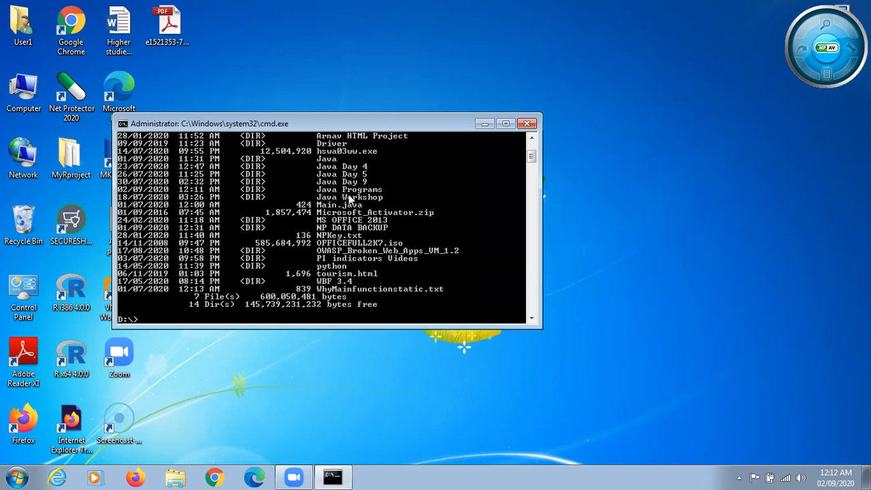
mouse_move(351, 196)
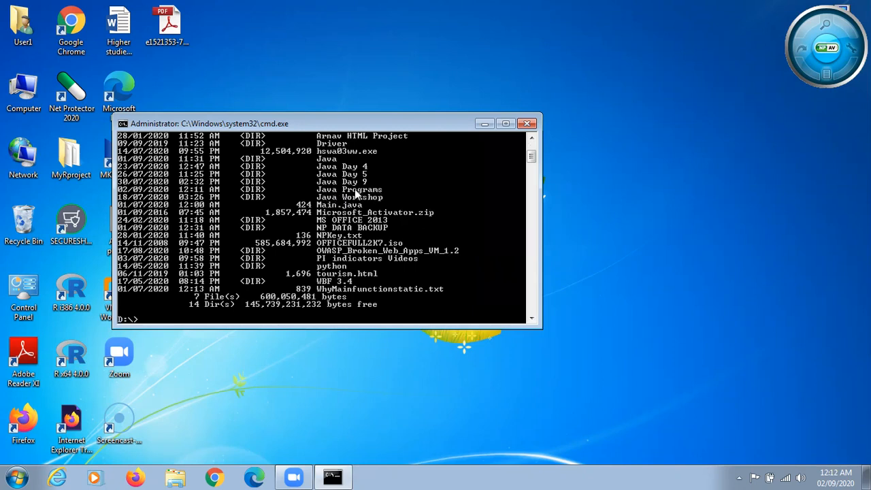
mouse_move(182, 320)
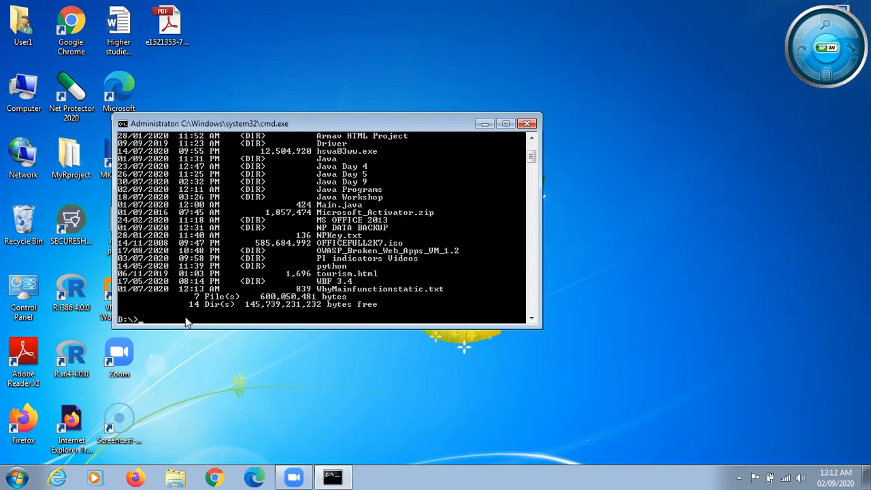
text(cd)
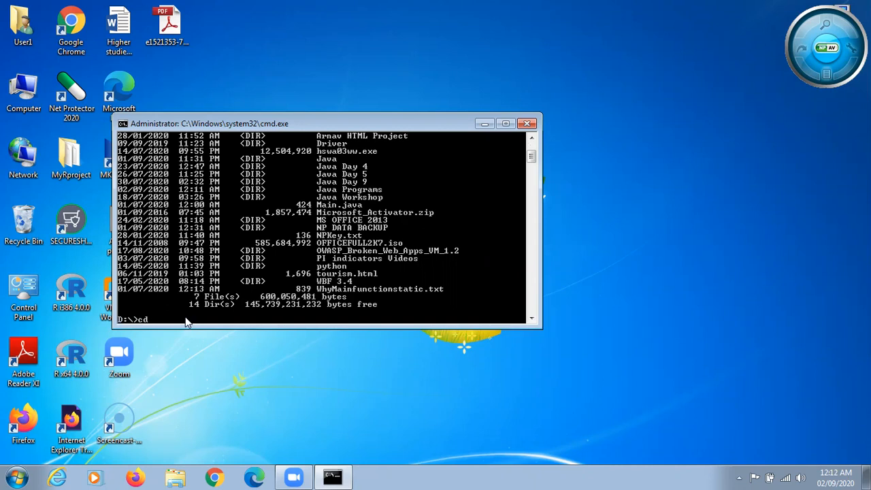
text(J)
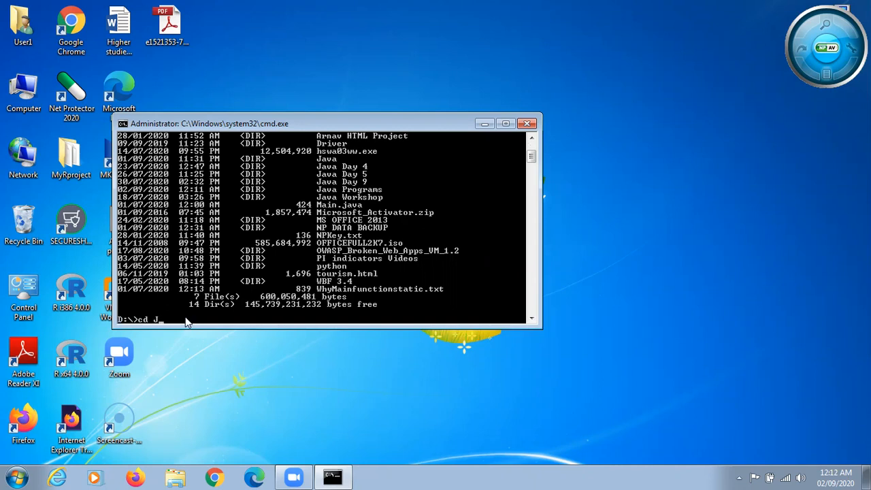
text(ava)
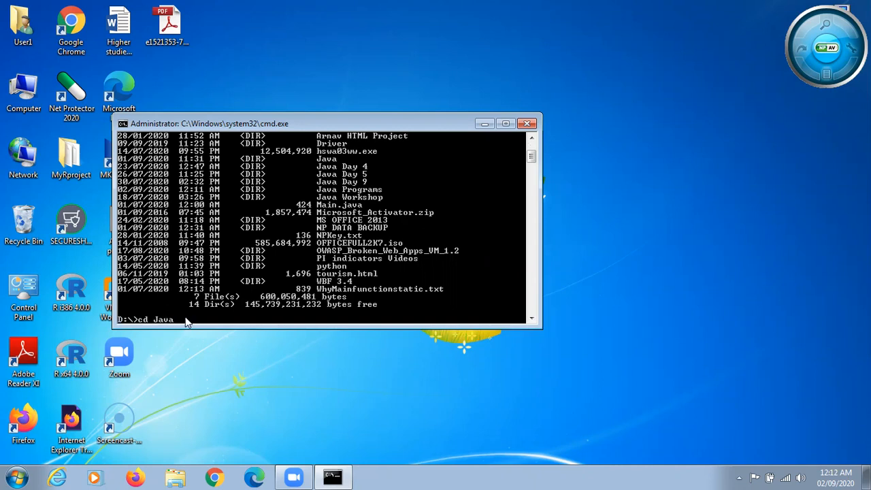
text(P)
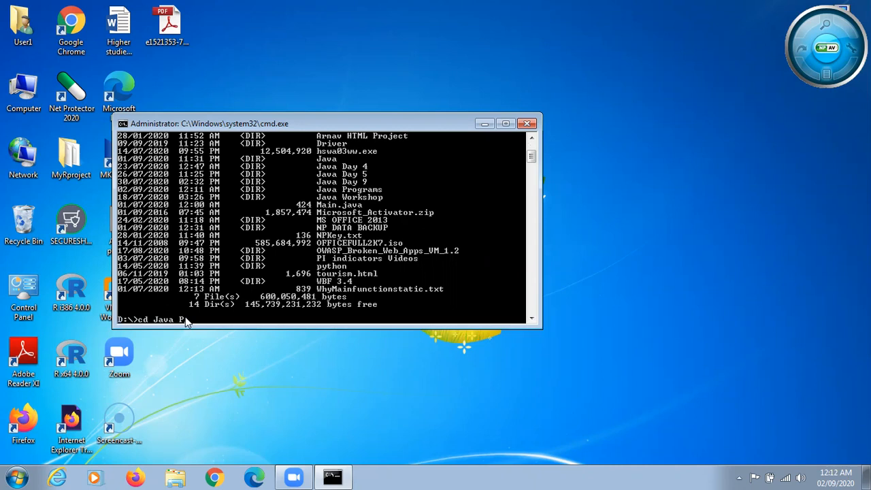
text(rogra)
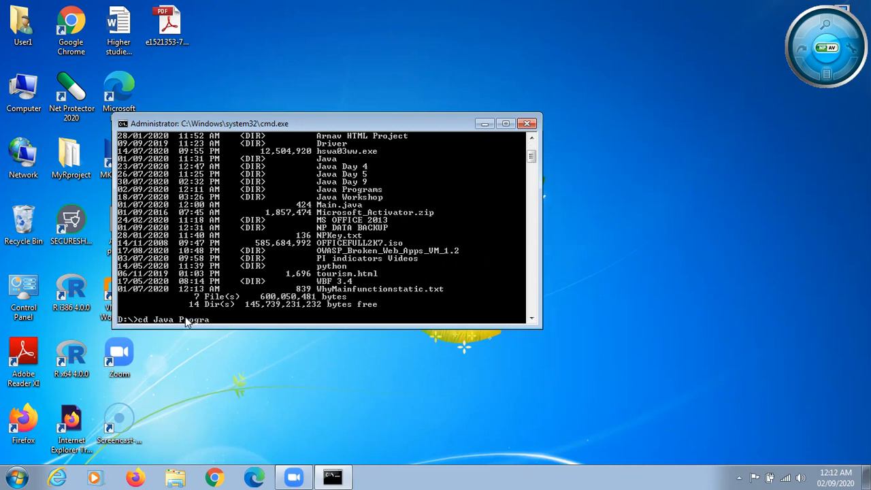
text(ms)
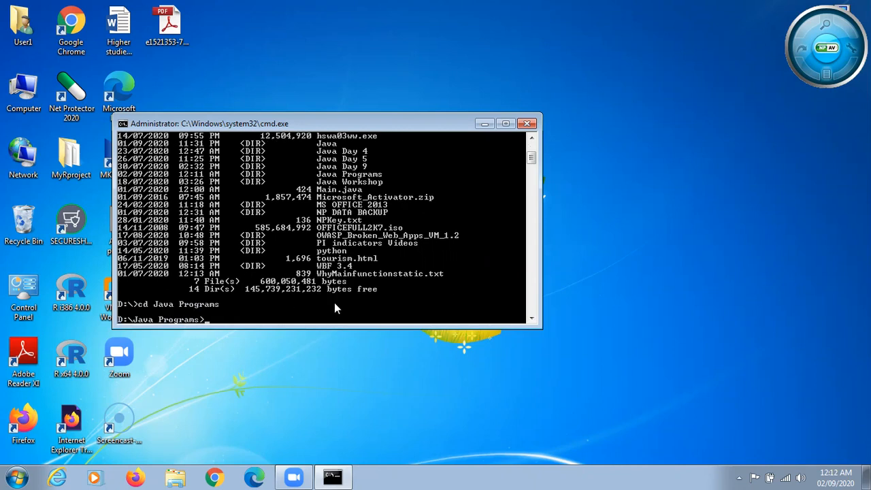
mouse_move(237, 316)
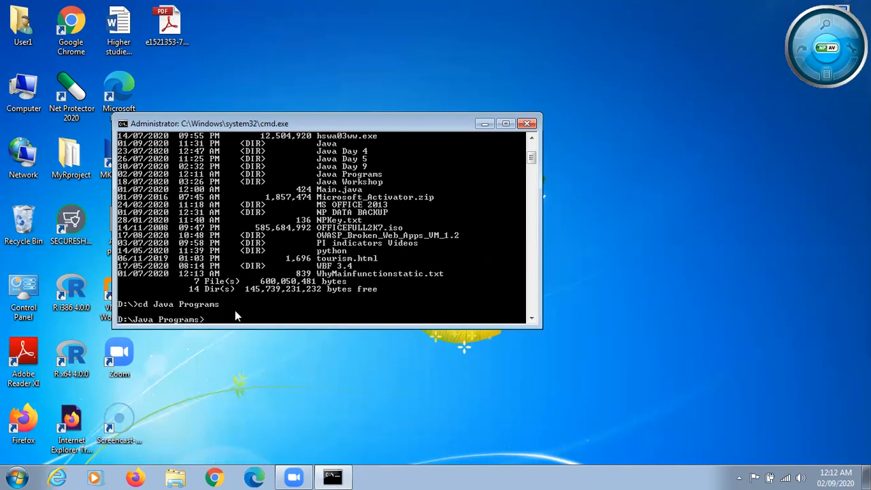
text(dir)
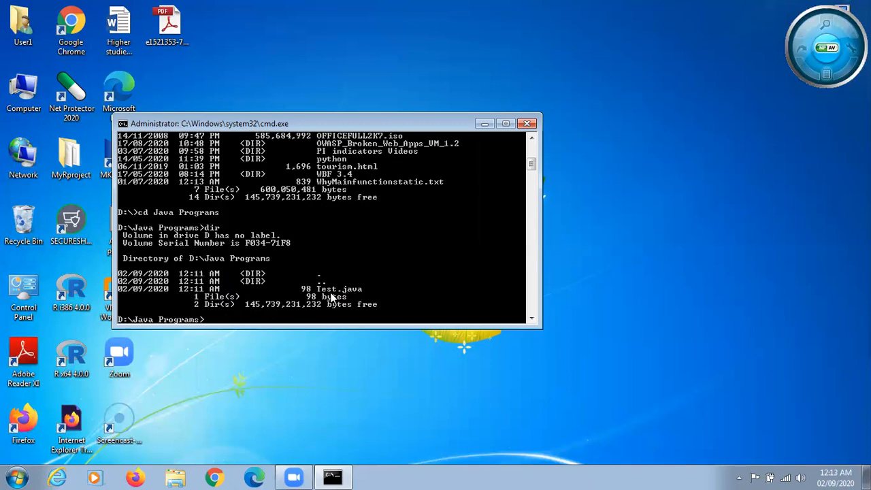
mouse_move(360, 297)
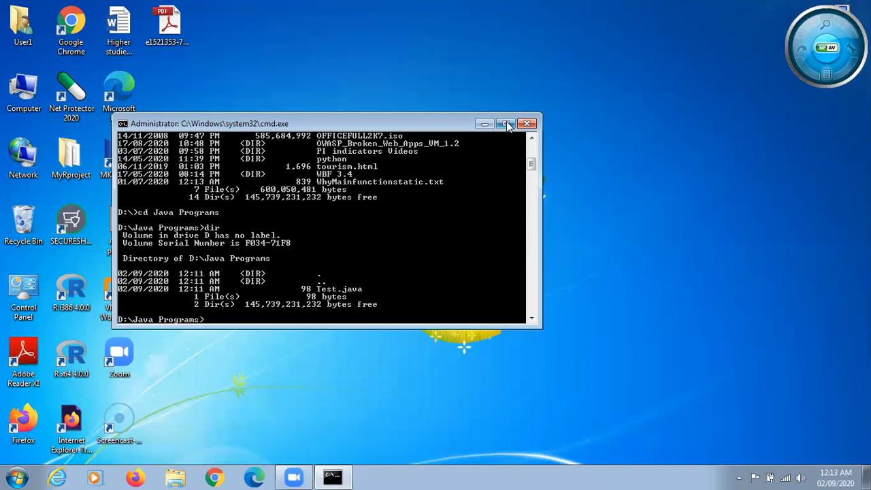
Maximize the Command Prompt and run 'javac Test.java' with no errors.
click(506, 123)
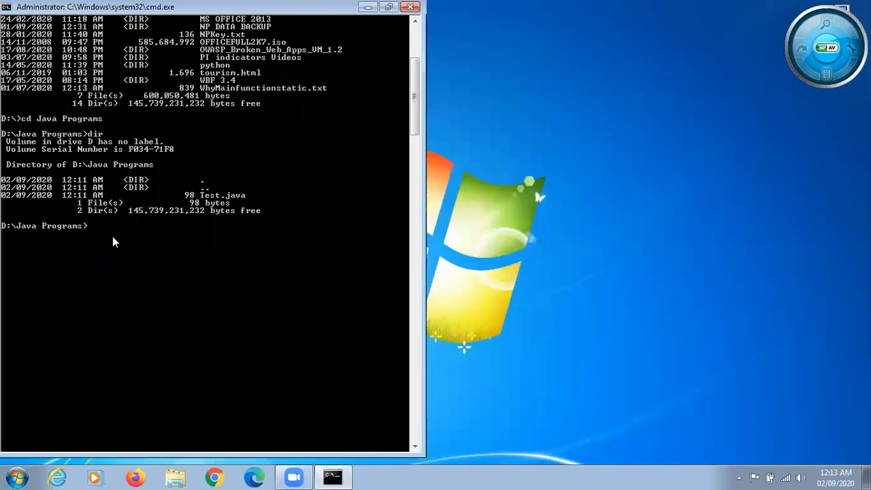
text(j)
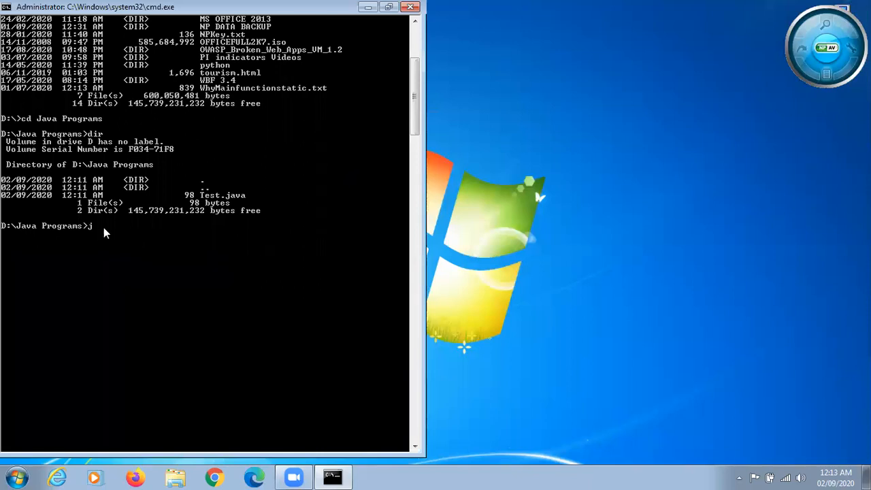
text(ava)
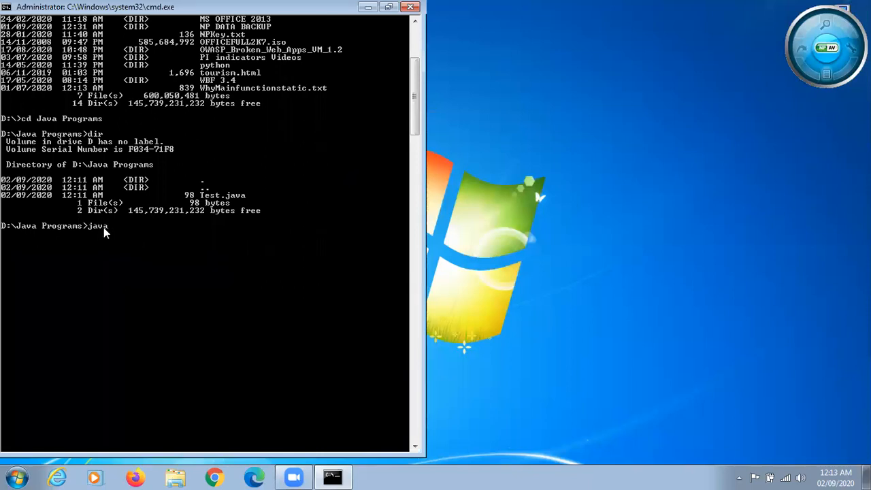
text(c)
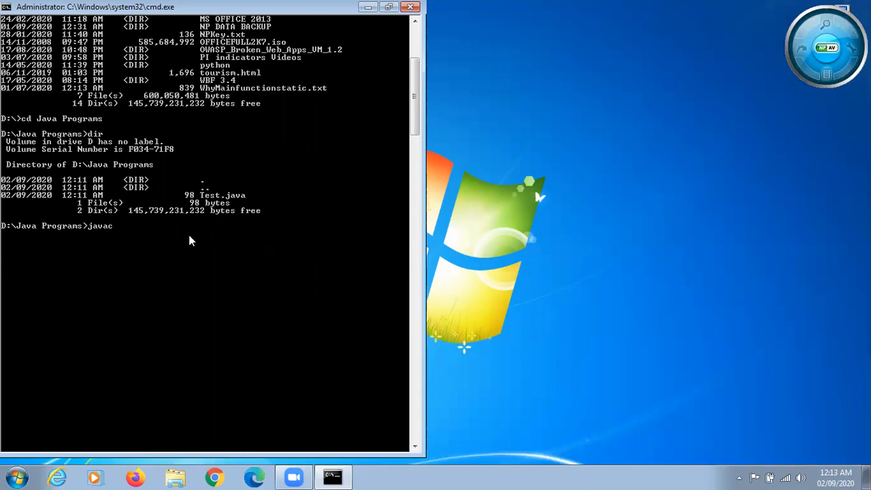
mouse_move(216, 203)
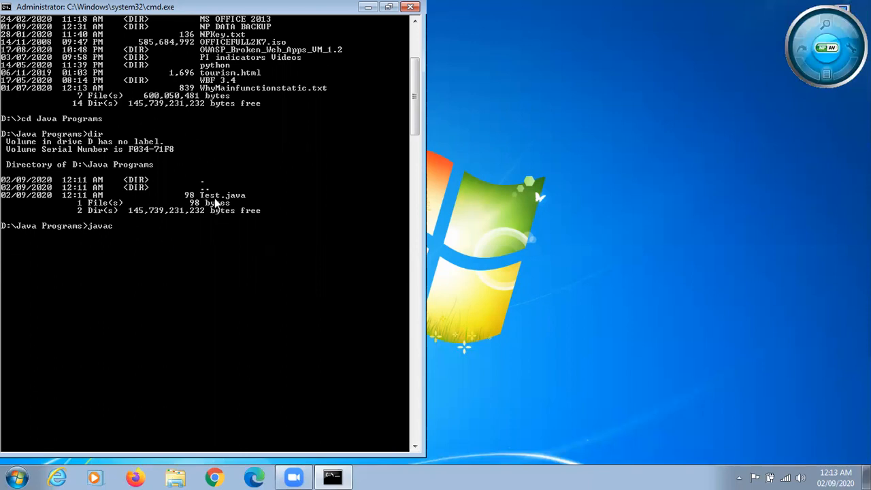
text(T)
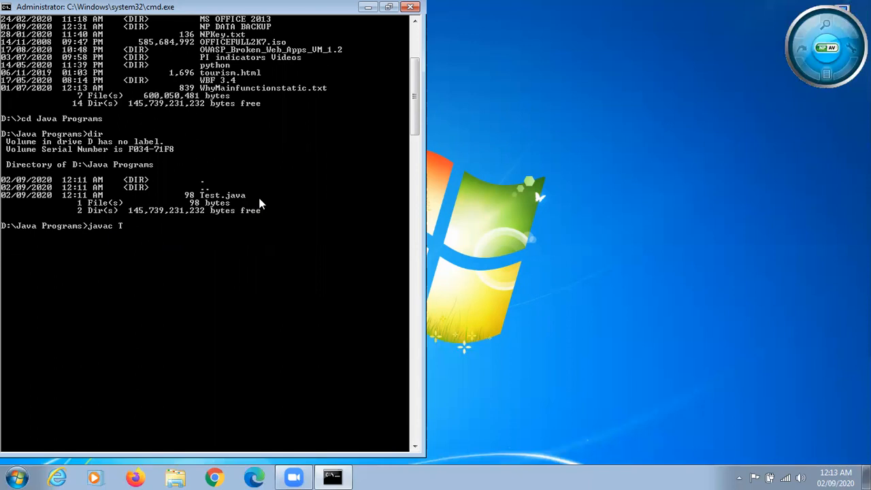
text(est)
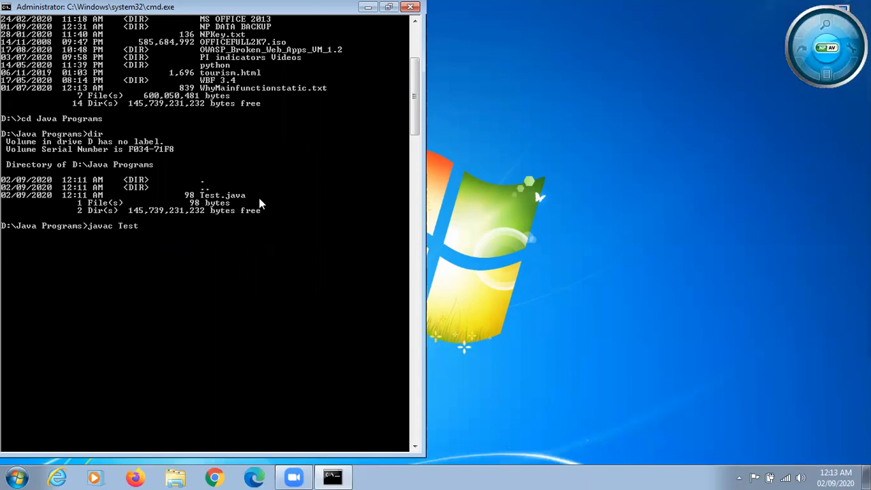
text(.java)
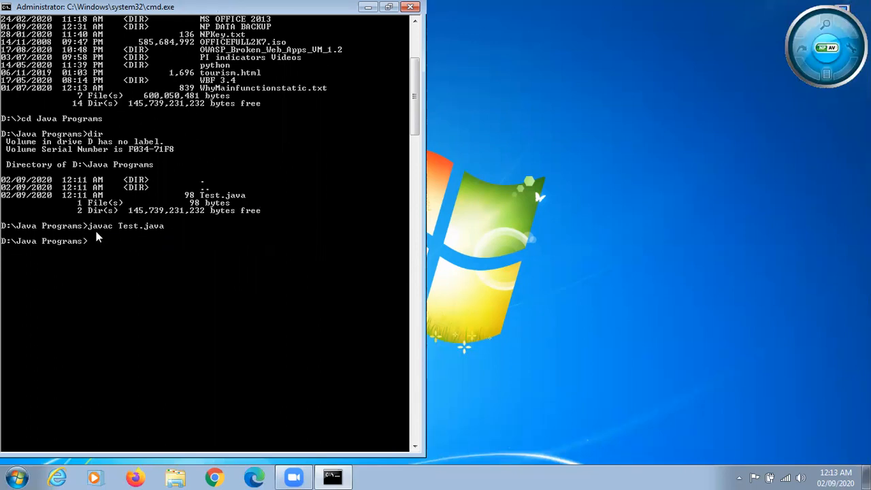
mouse_move(101, 233)
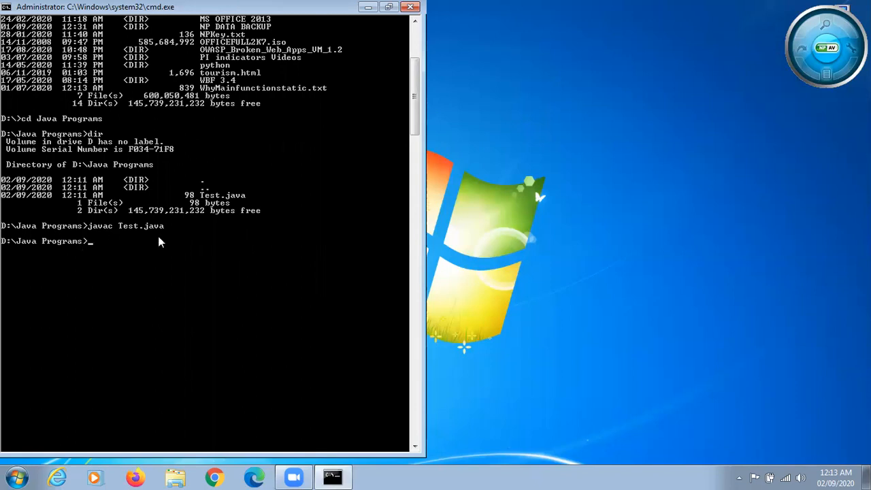
mouse_move(143, 238)
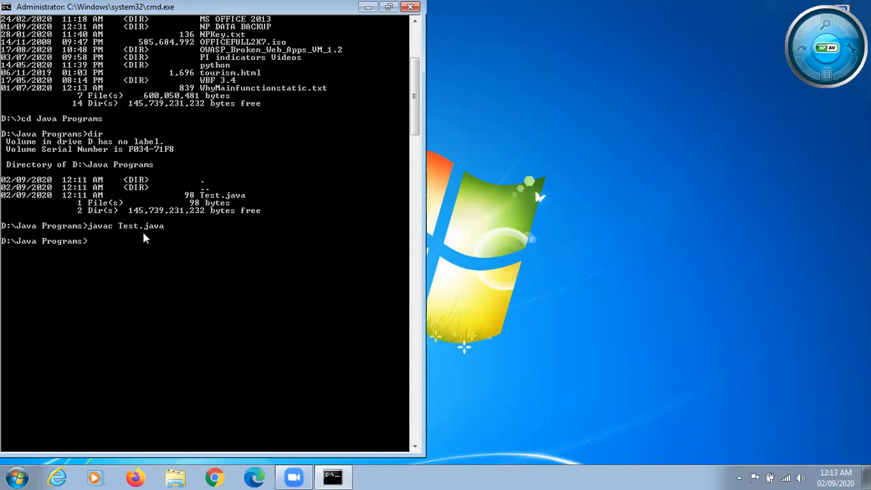
mouse_move(73, 241)
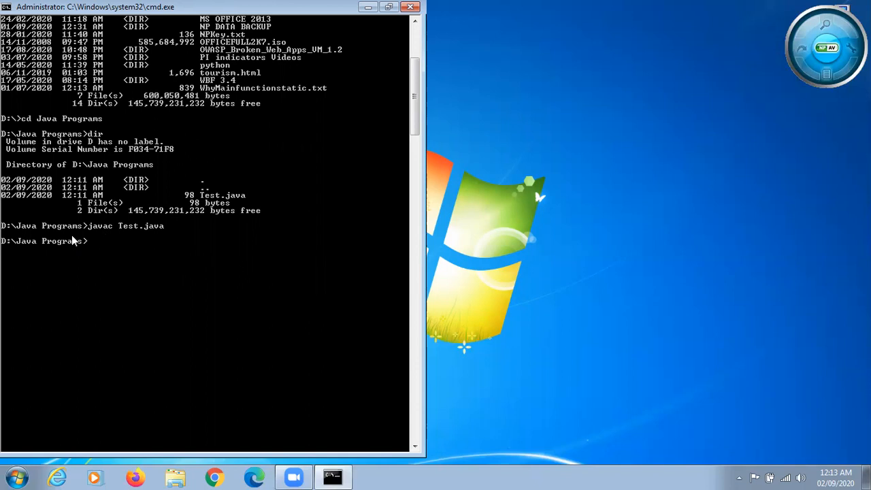
mouse_move(145, 231)
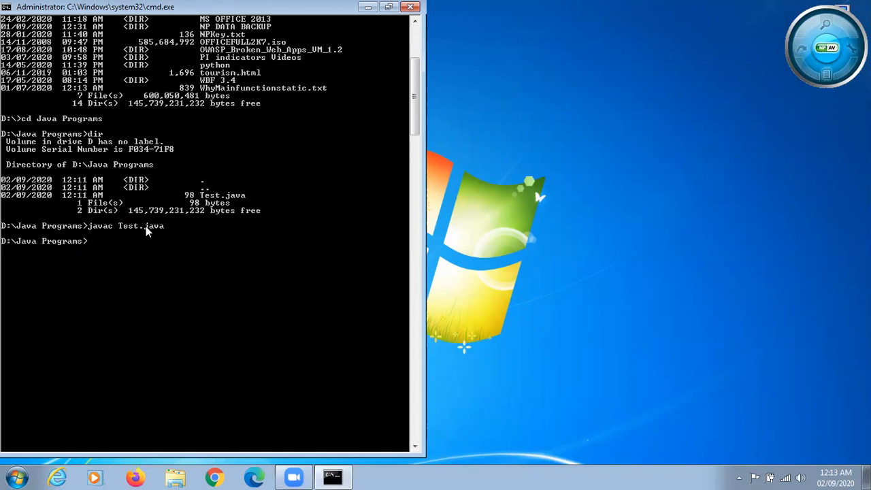
mouse_move(149, 237)
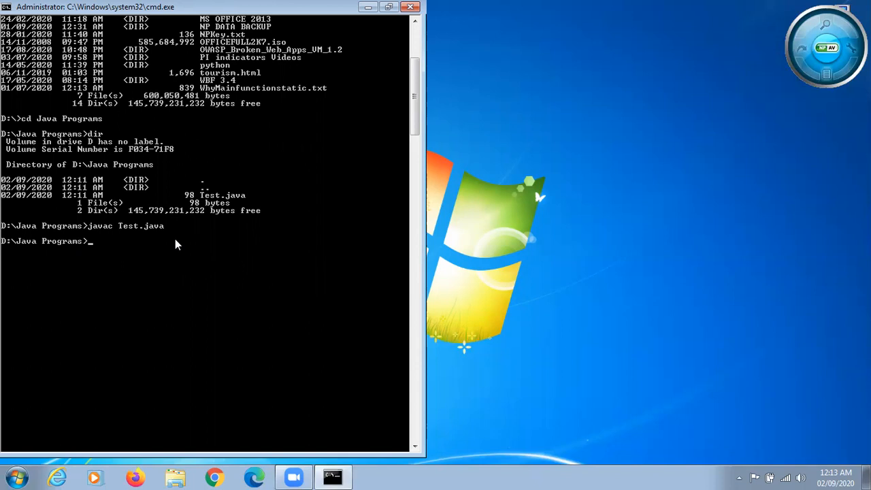
Enter the command 'java Test' at the D:\Java Programs prompt.
text(java T)
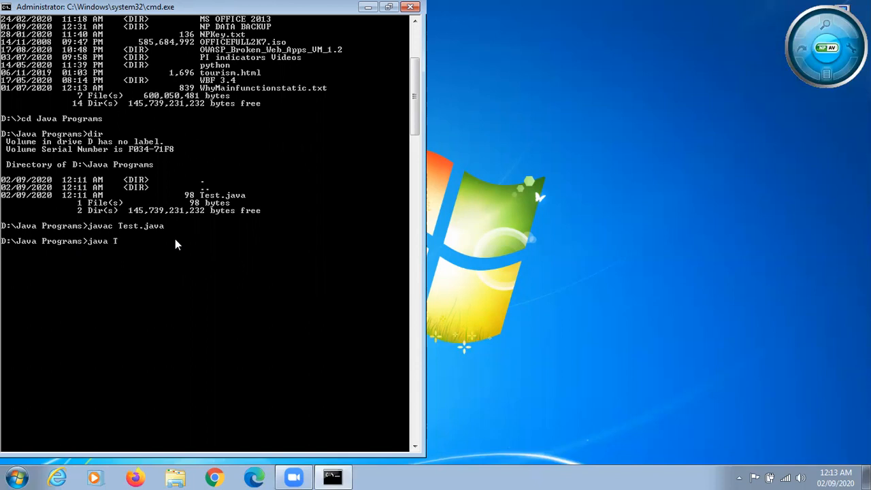
text(est)
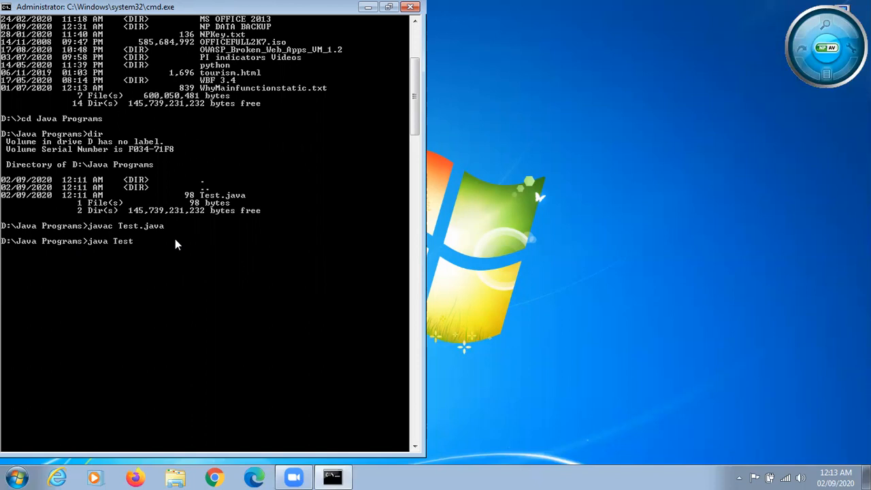
mouse_move(154, 237)
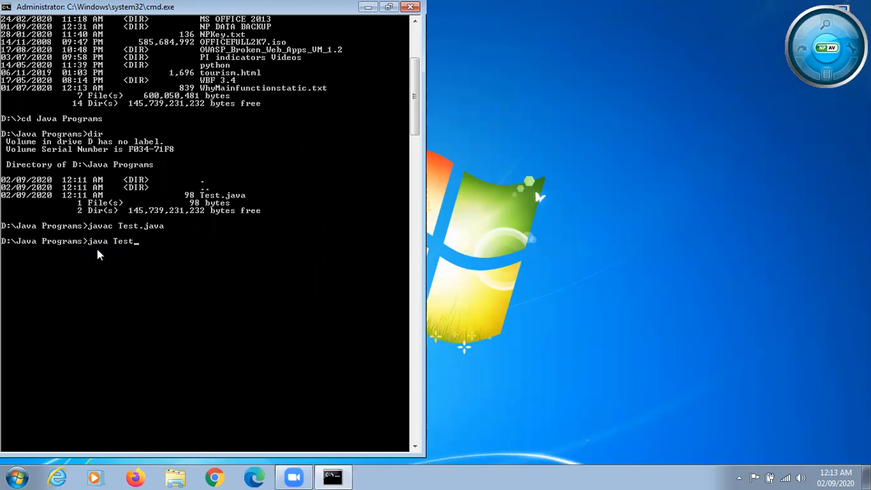
mouse_move(96, 249)
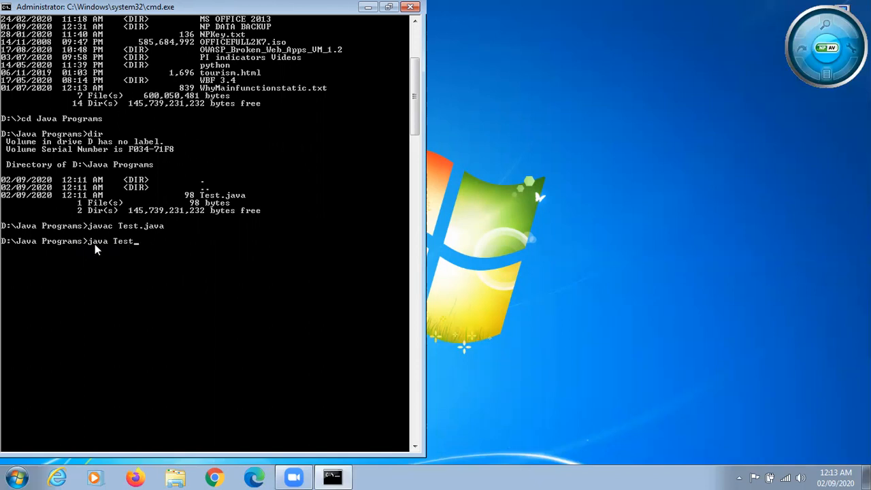
mouse_move(163, 246)
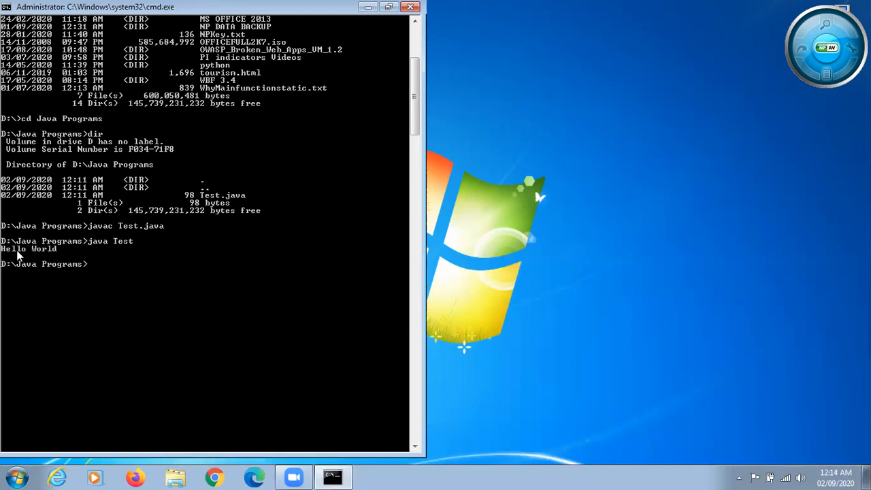
mouse_move(54, 259)
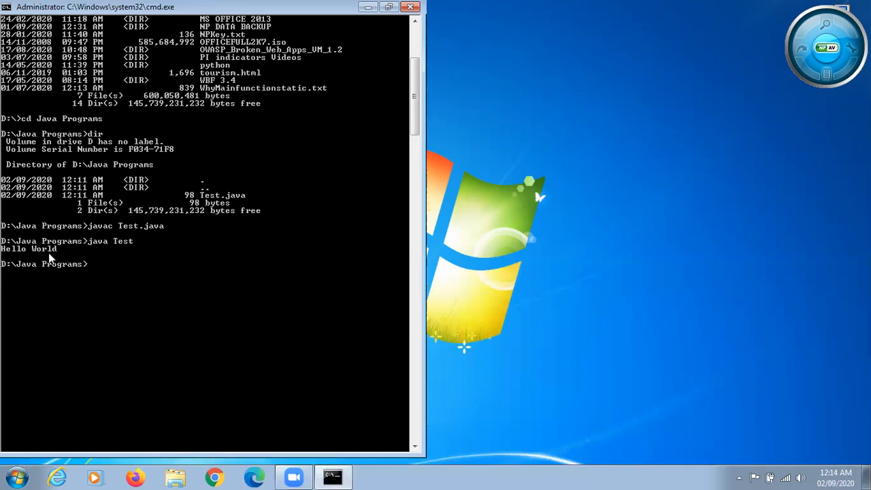
mouse_move(56, 261)
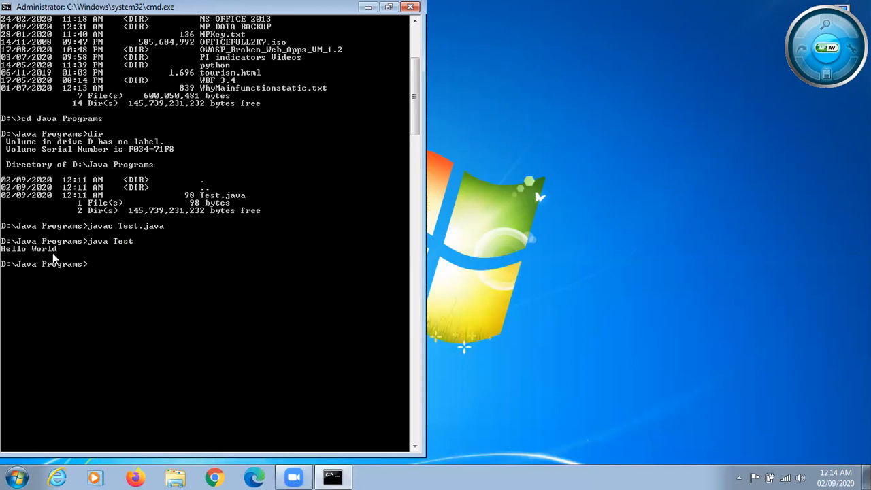